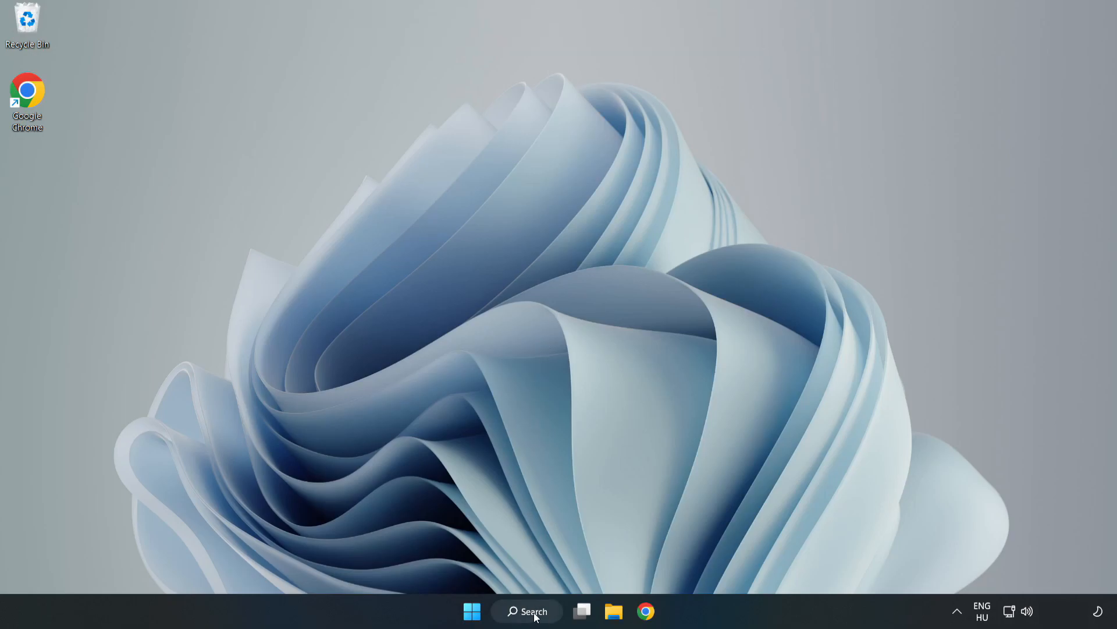
- Find Device Manager by searching "device" from the taskbar and launch it
left_click(527, 612)
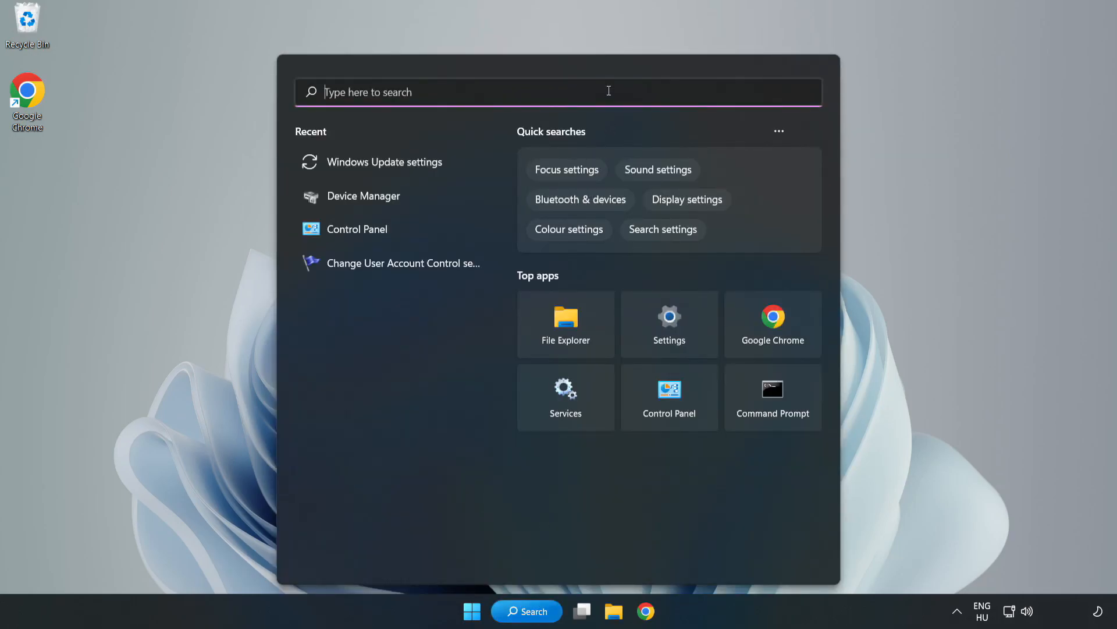
type("device")
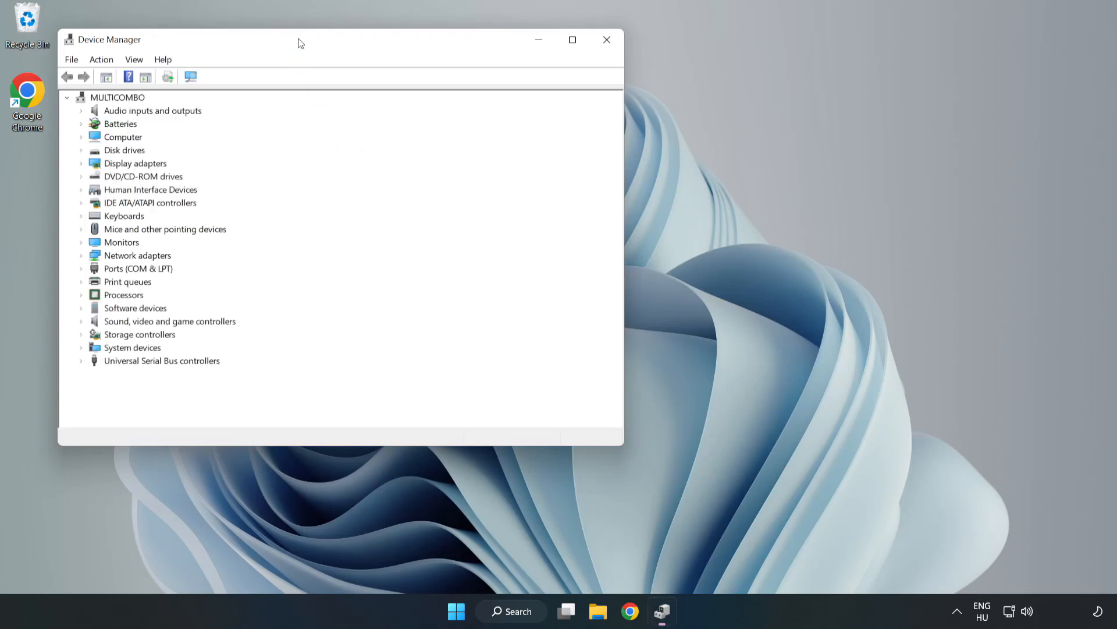
- Centre Device Manager, expand Display adapters and bring up actions for VMware SVGA 3D
left_click_drag(298, 39, 540, 97)
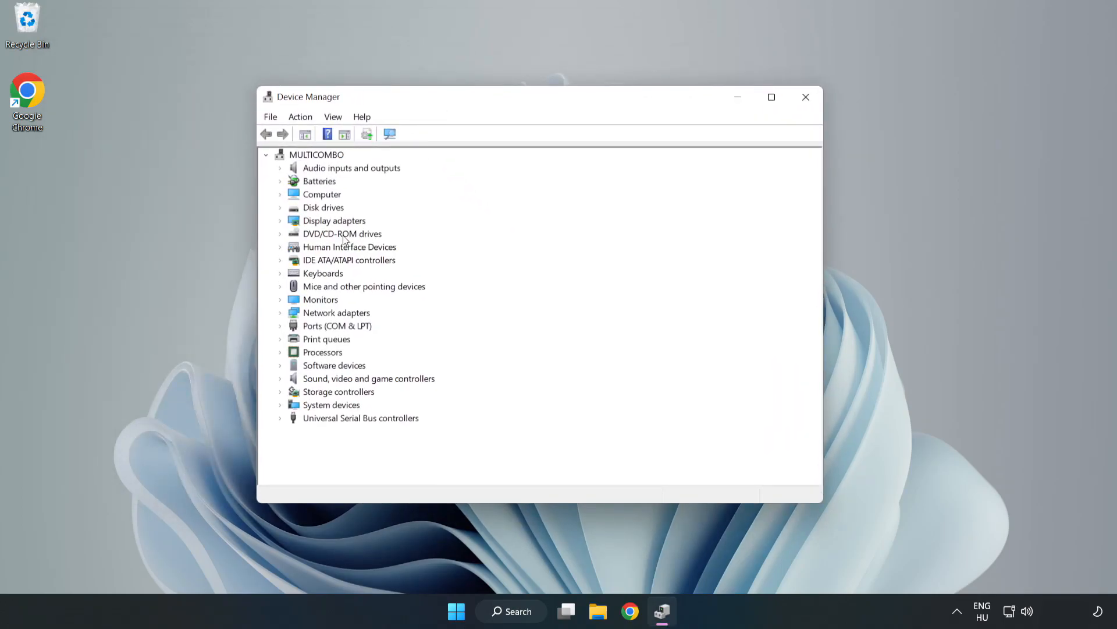
left_click(333, 221)
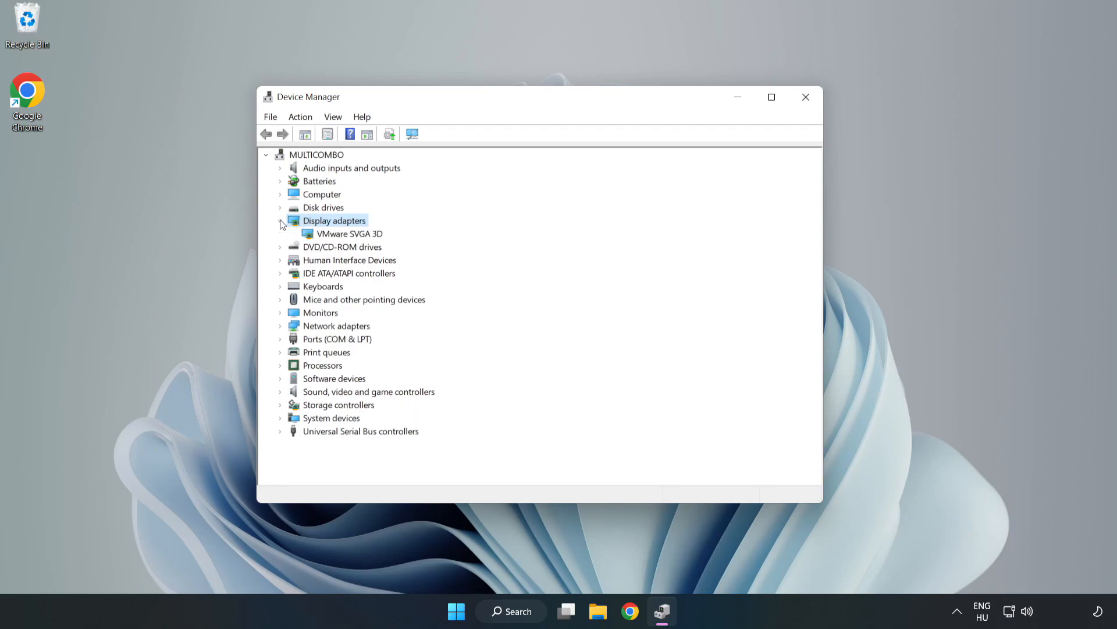
left_click(349, 233)
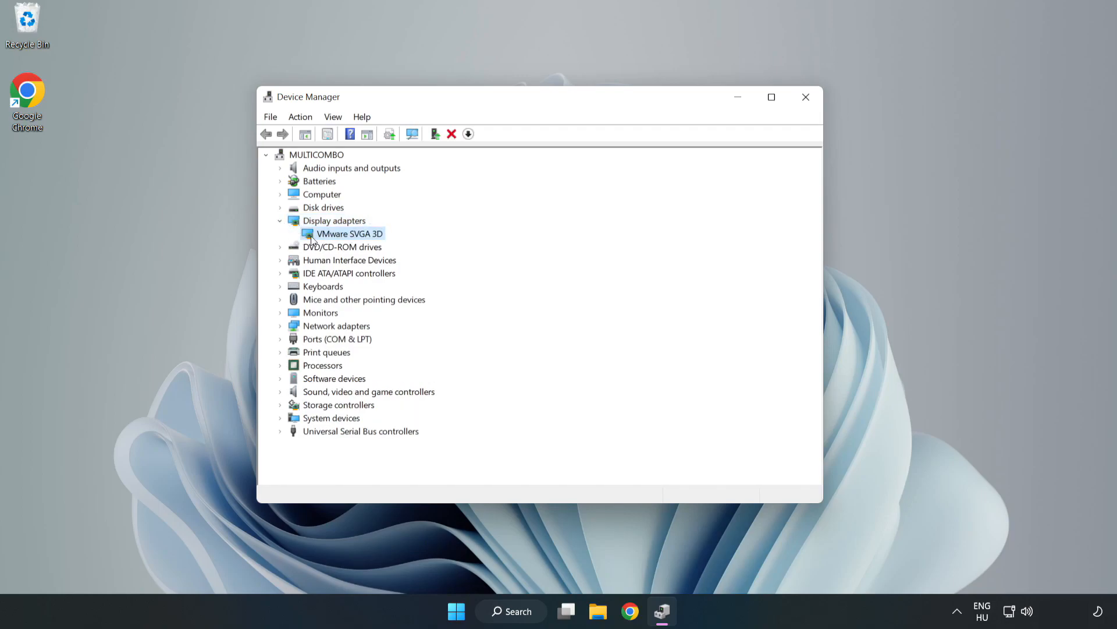
right_click(348, 232)
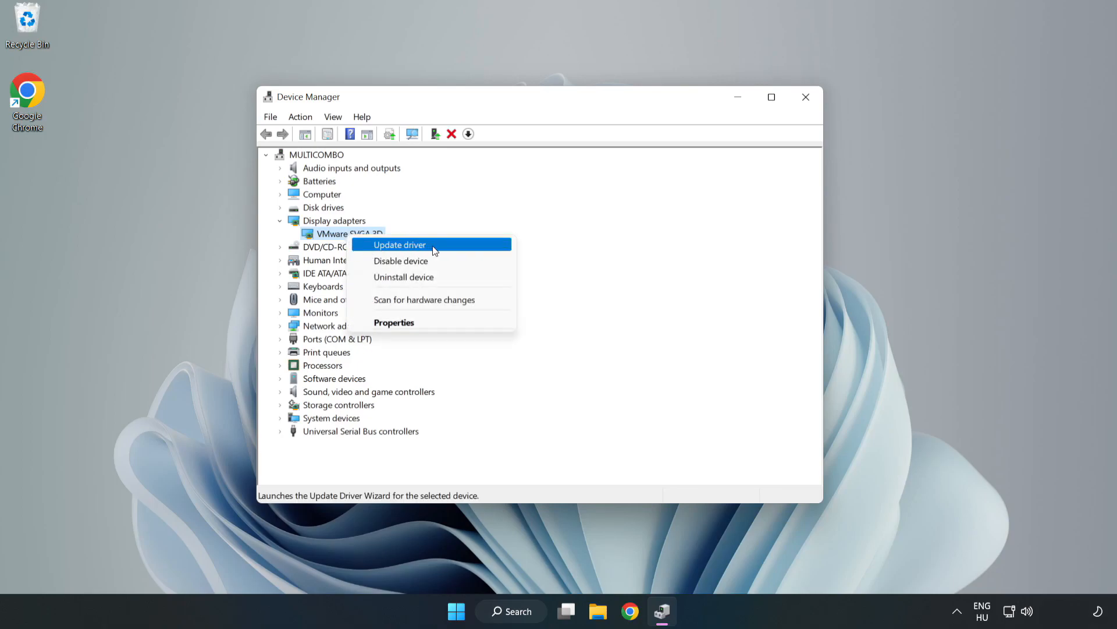
- Run an automatic driver search for VMware SVGA 3D, dismiss the result and close Device Manager
left_click(400, 244)
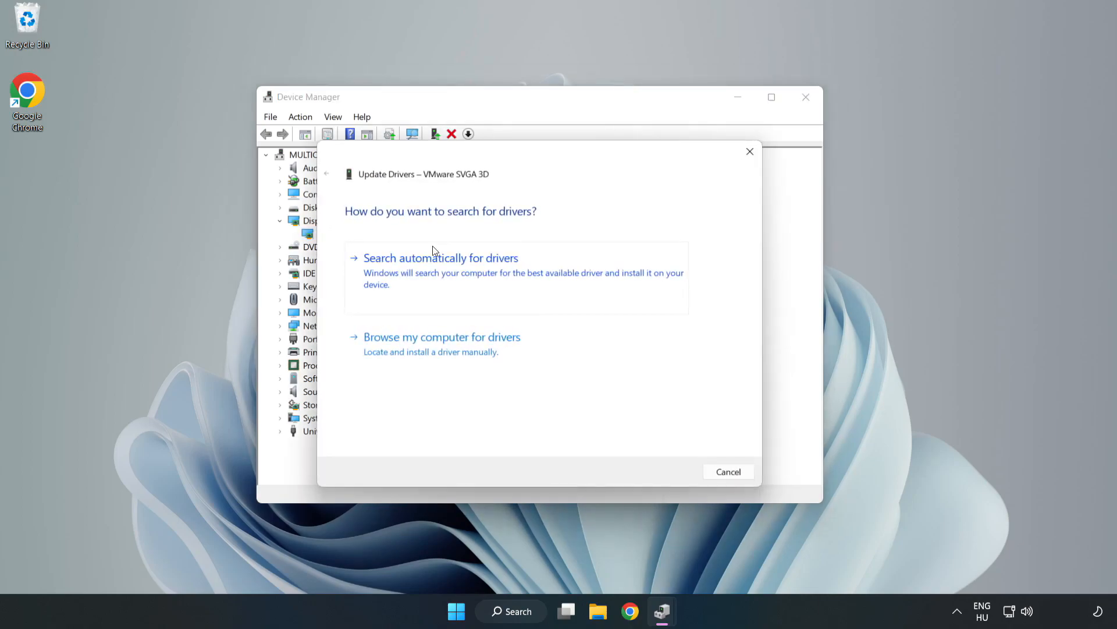
mouse_move(564, 237)
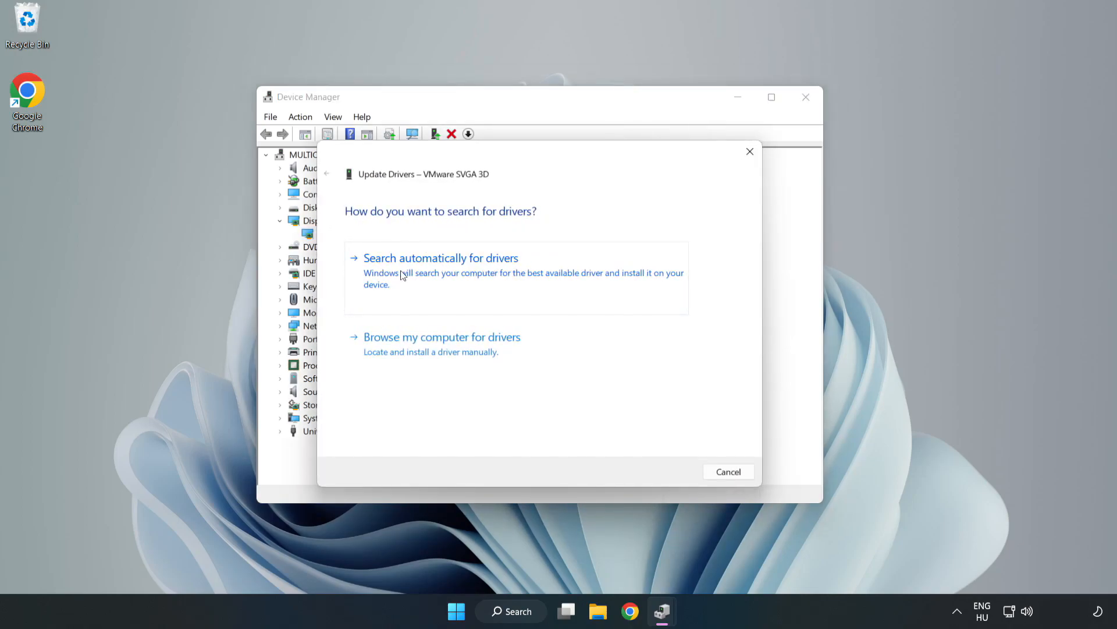
left_click(441, 258)
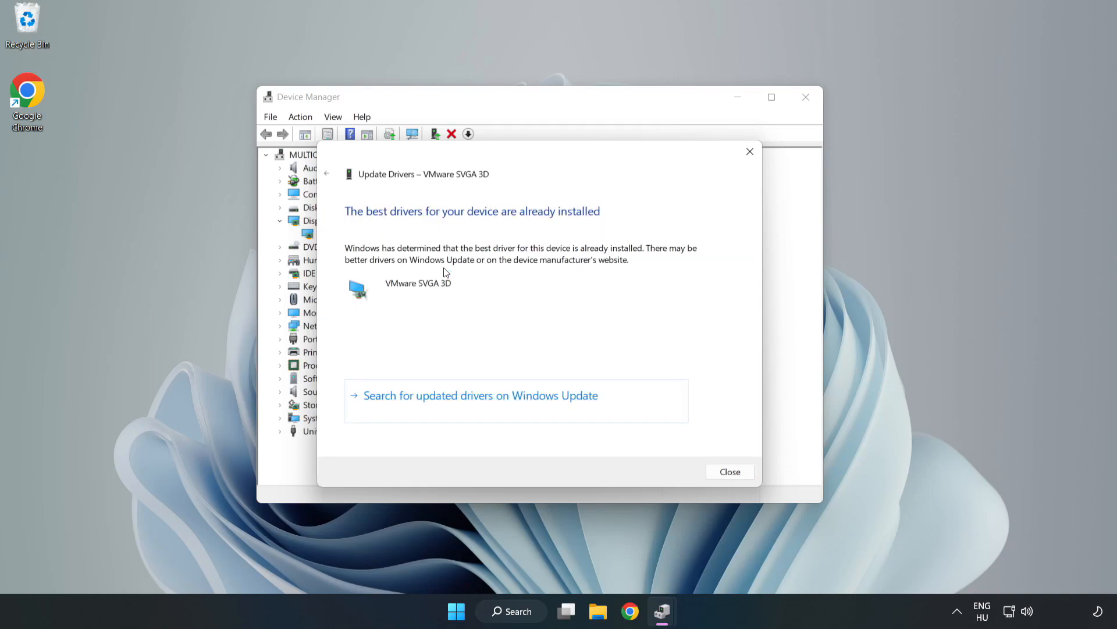
mouse_move(478, 240)
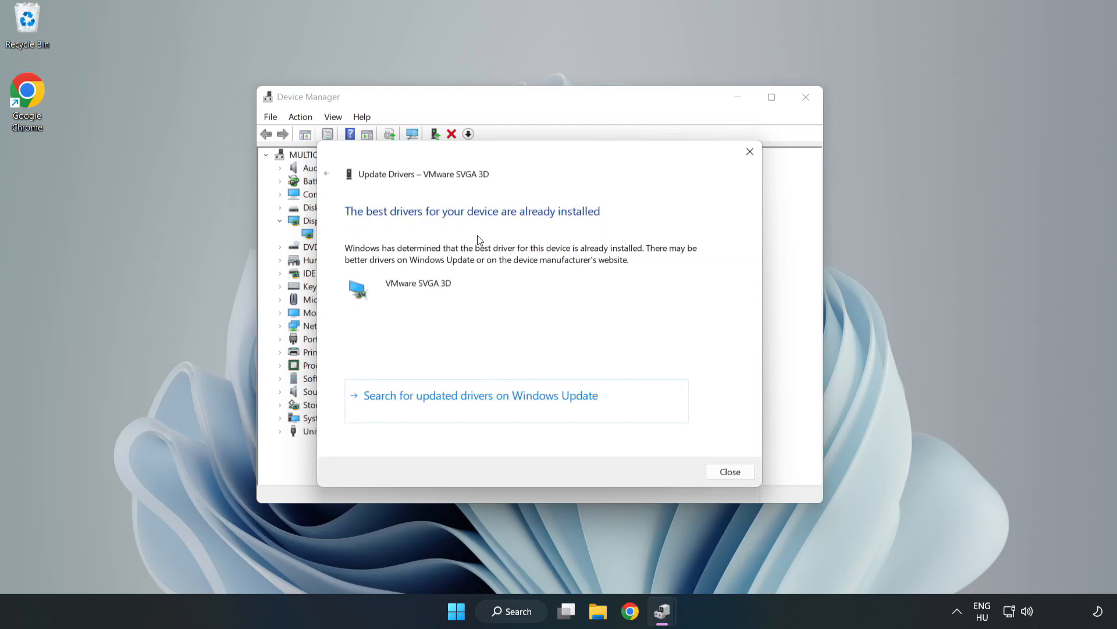
mouse_move(734, 476)
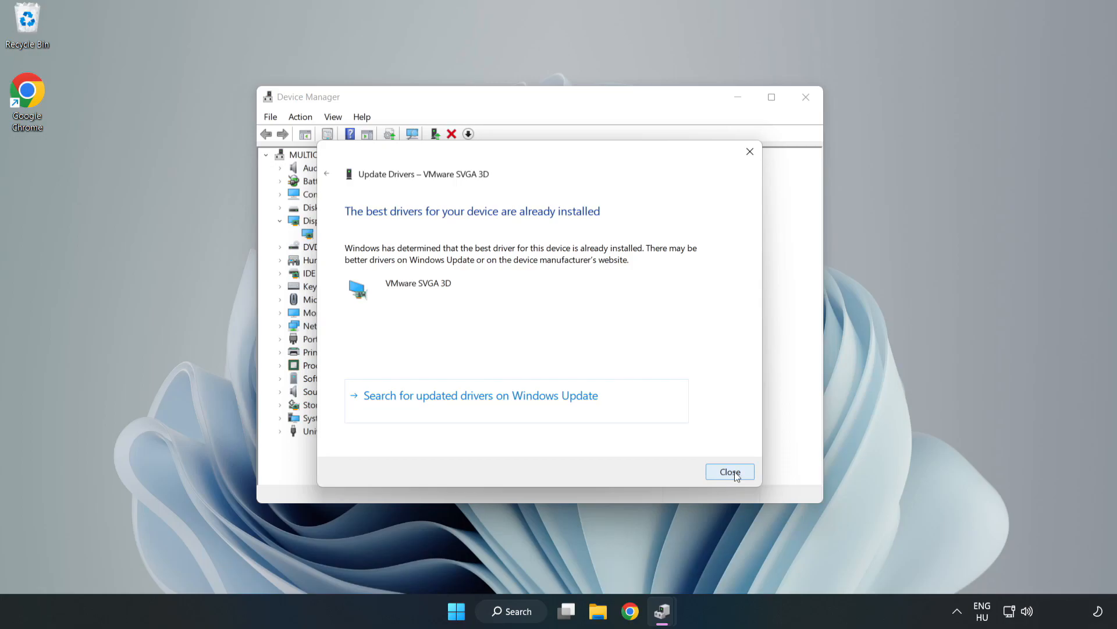
left_click(730, 471)
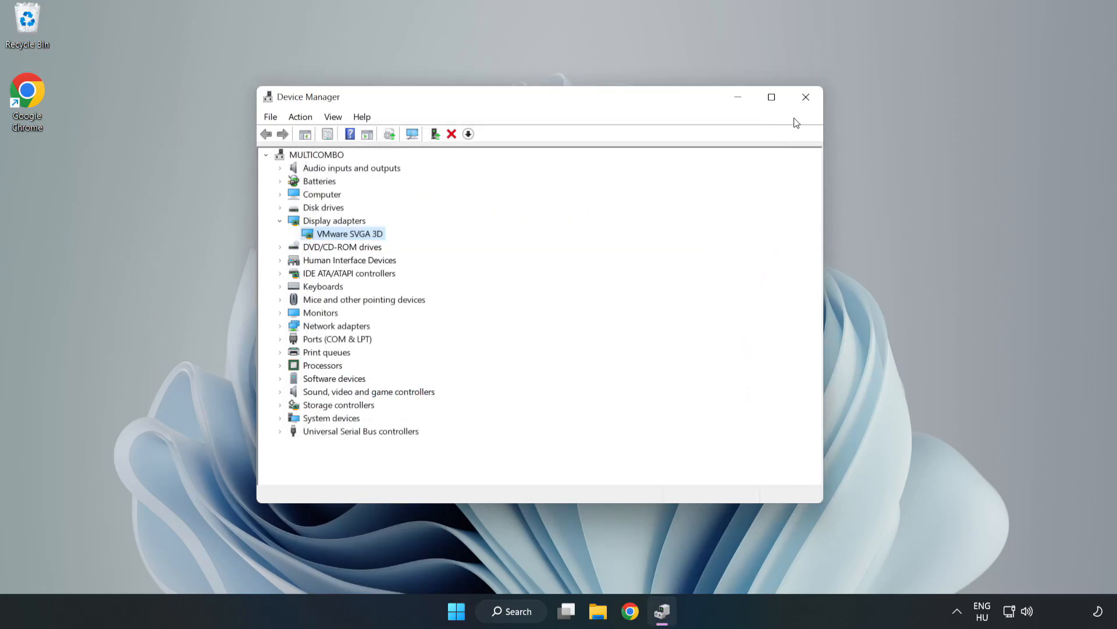
mouse_move(805, 97)
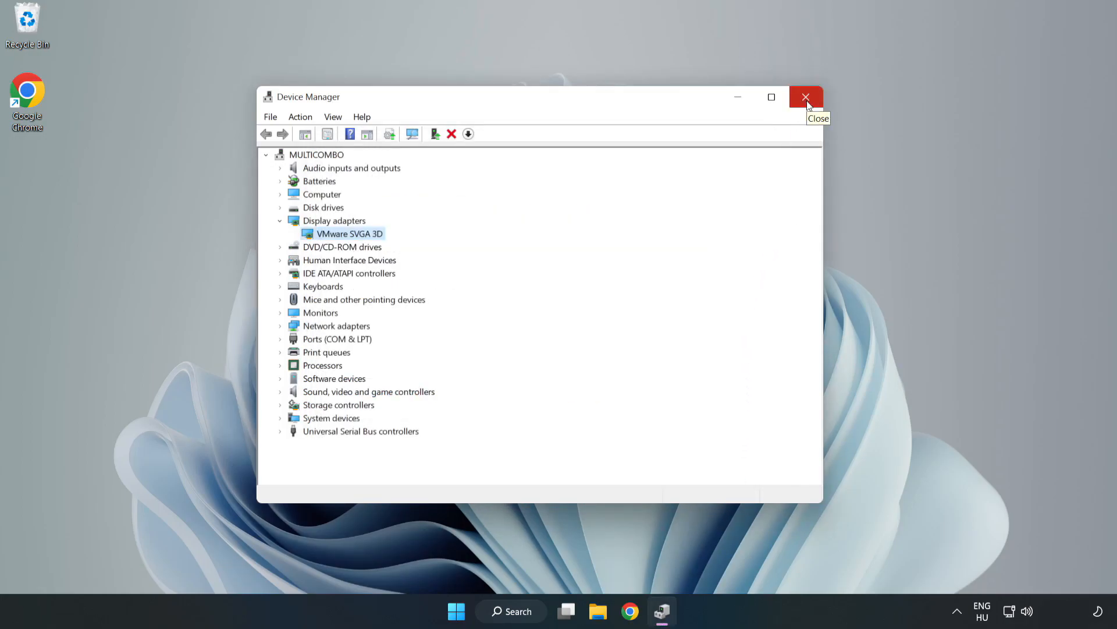
left_click(805, 97)
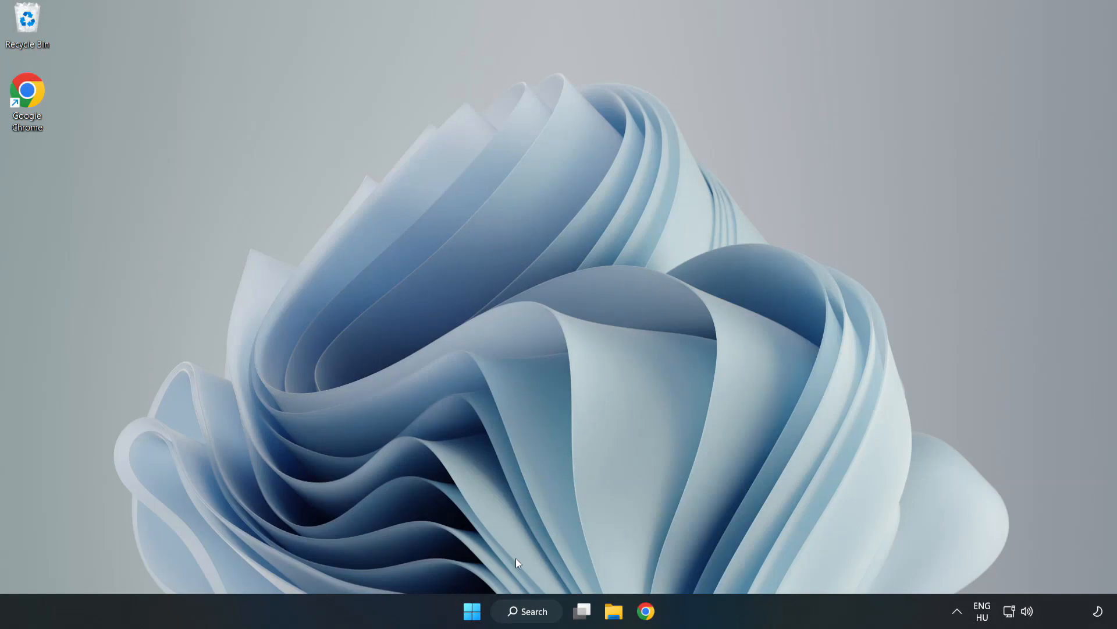
- Search "update" and launch Windows Update settings from Best match
left_click(533, 611)
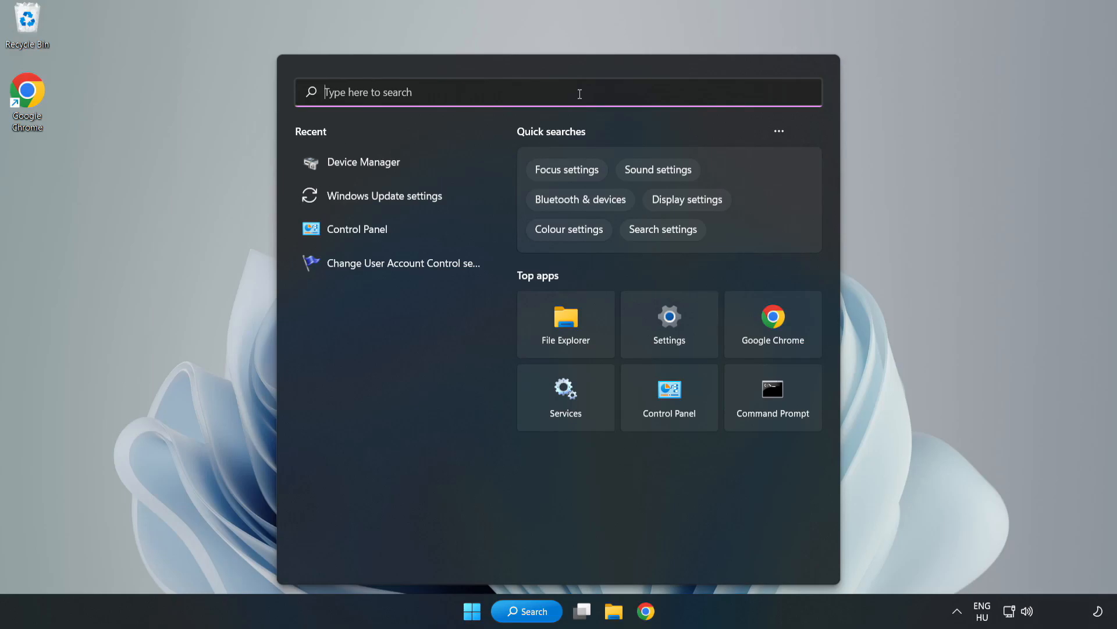
type("updates")
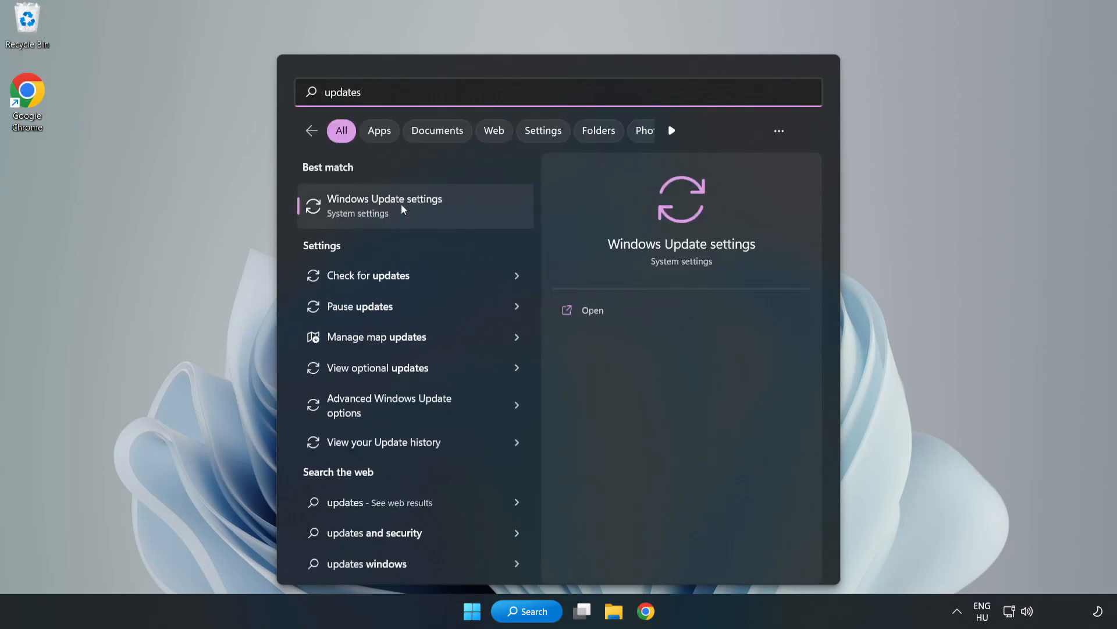
left_click(401, 206)
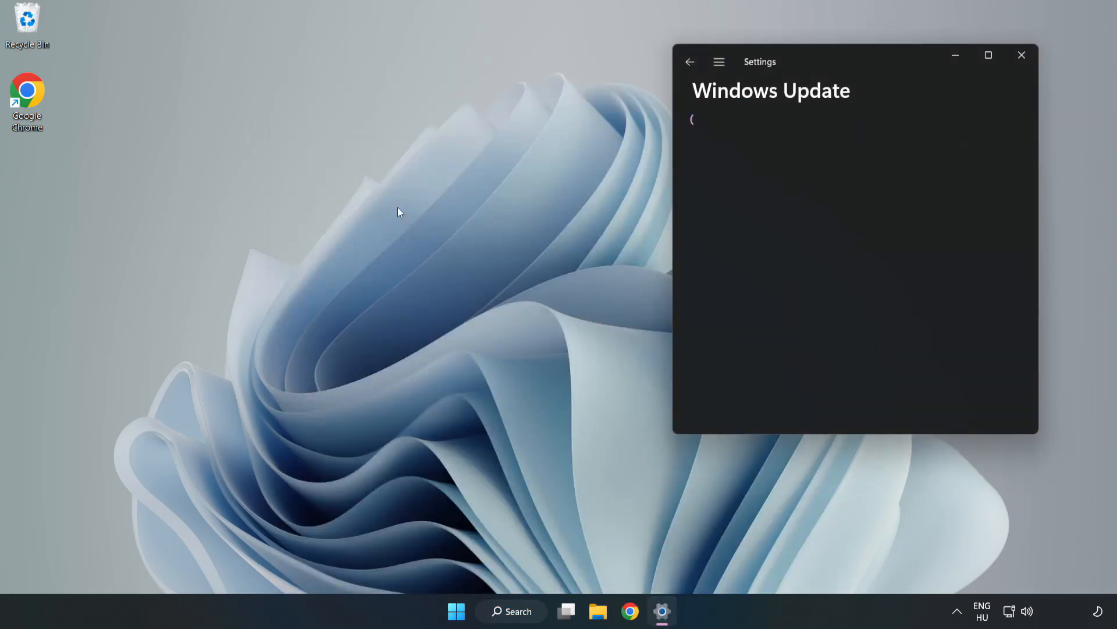
- Maximize Settings and check for new Windows updates
left_click(989, 55)
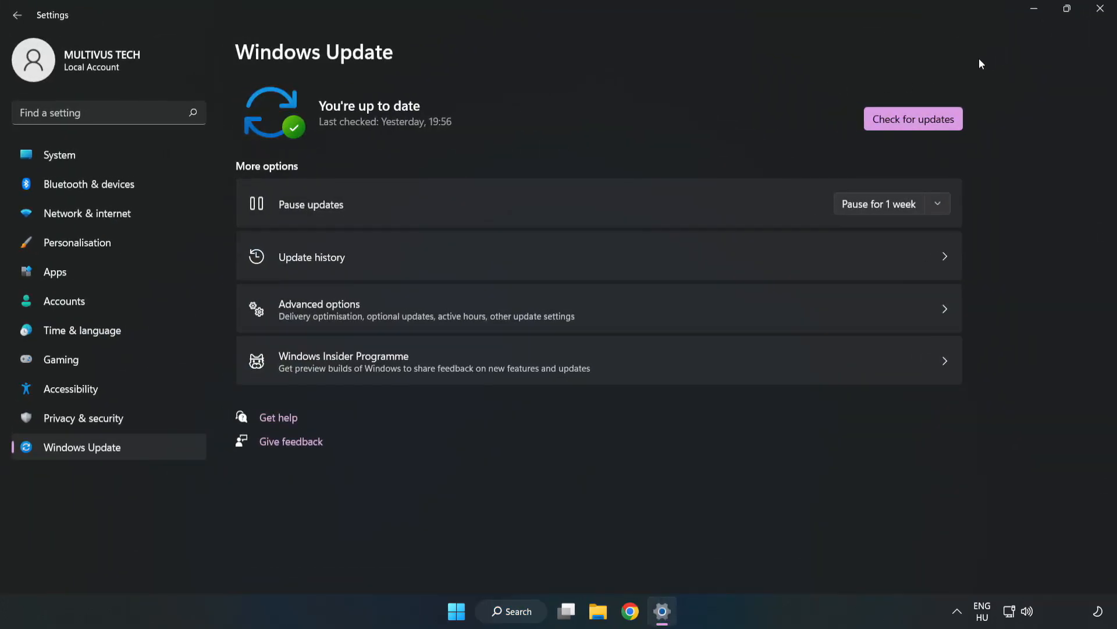
mouse_move(794, 112)
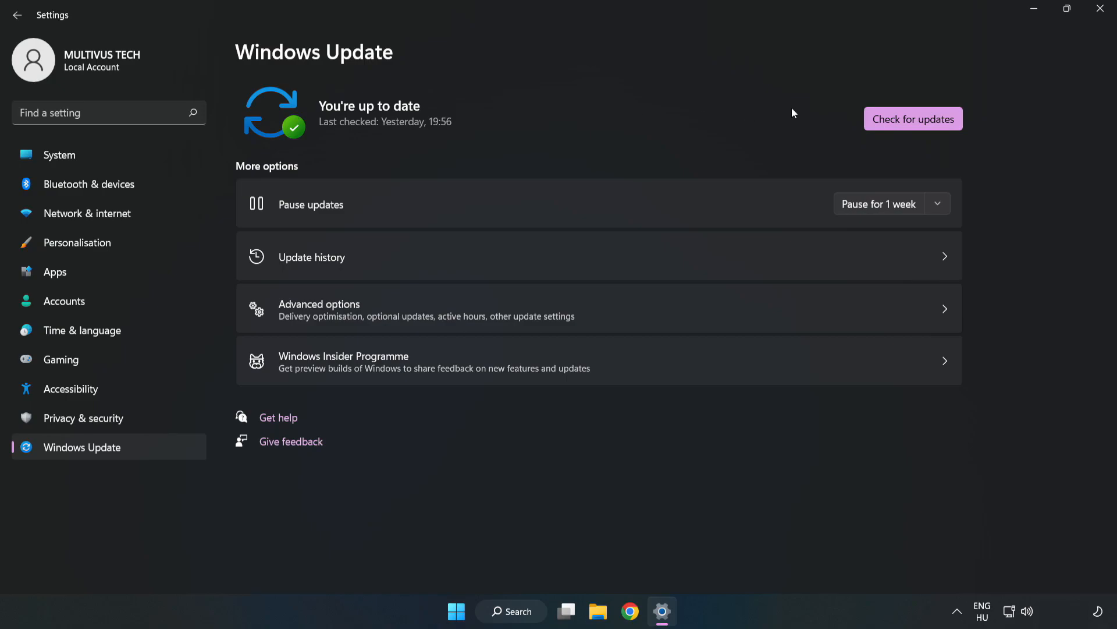
left_click(912, 119)
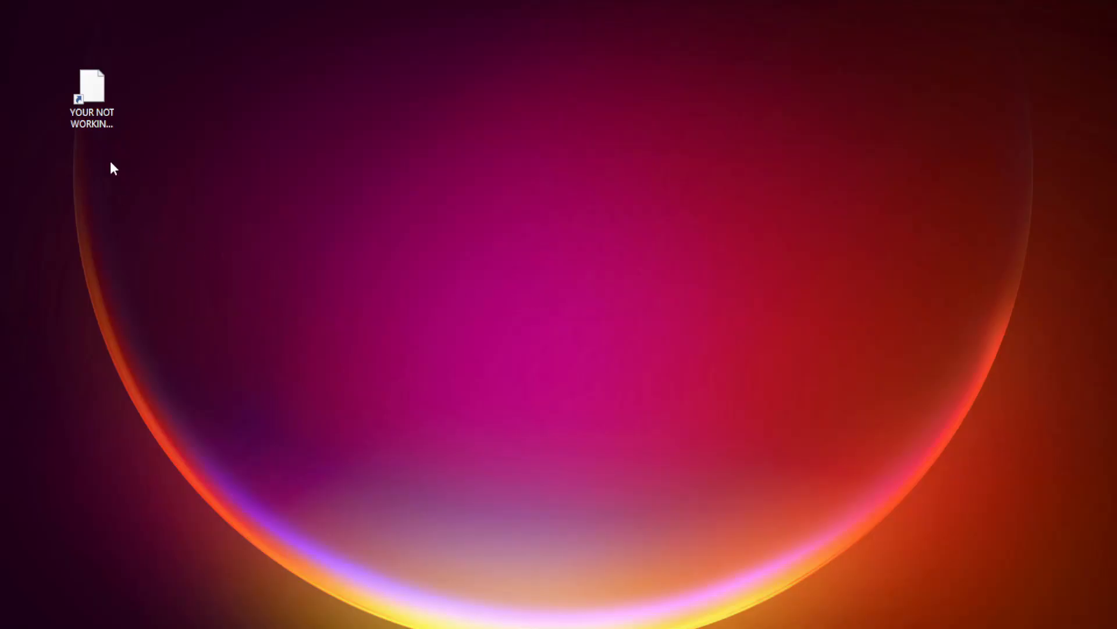
- Bring up Properties for the YOUR NOT WORKING APP desktop shortcut
left_click(89, 87)
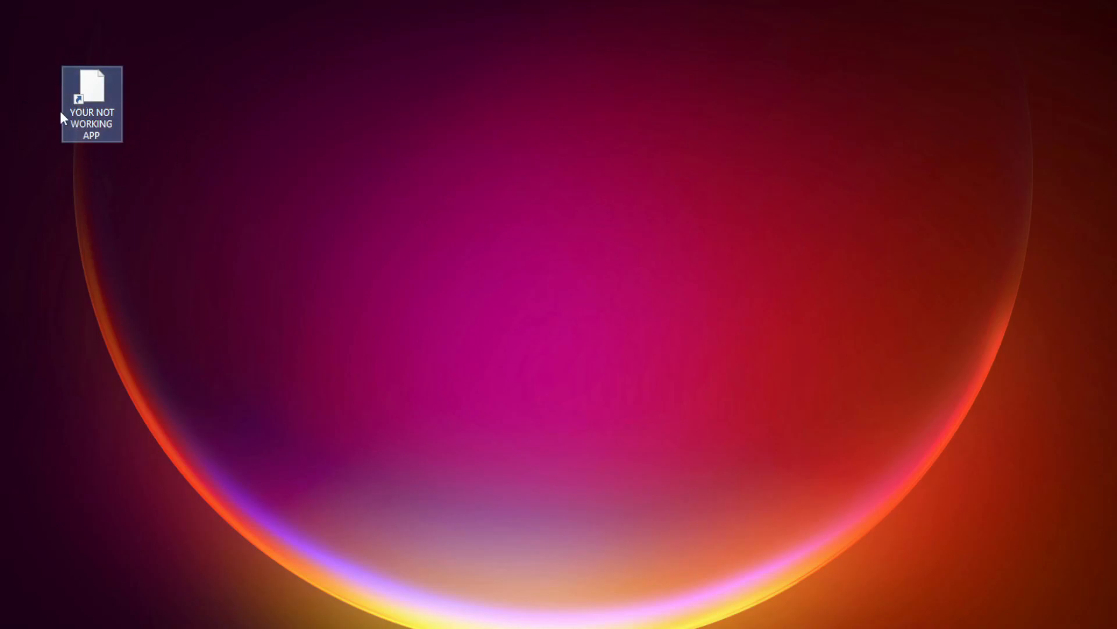
right_click(89, 88)
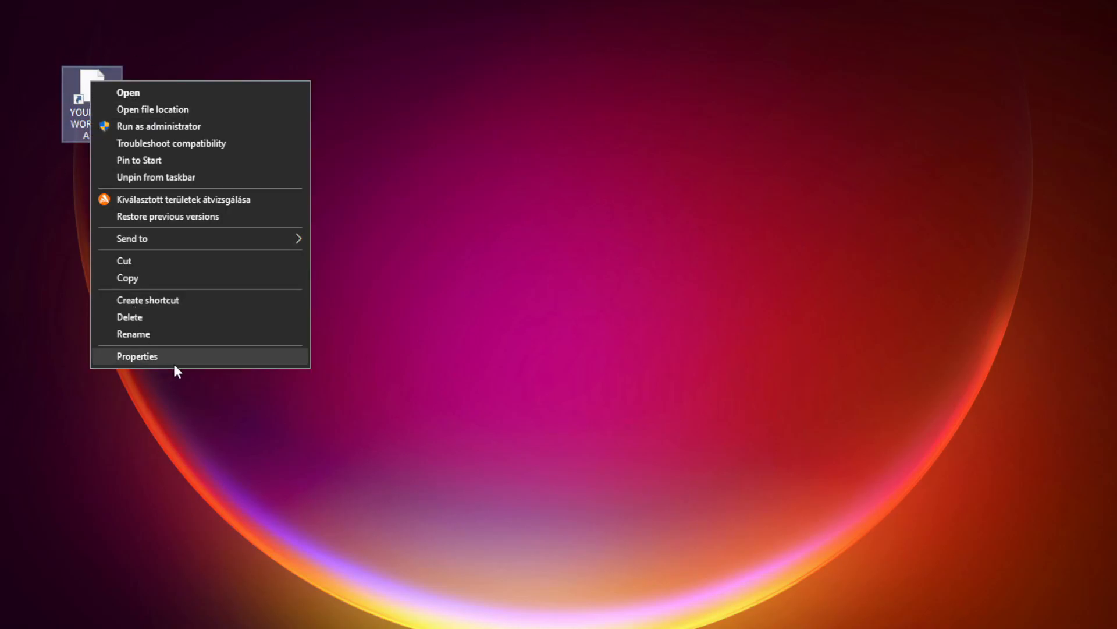
mouse_move(226, 361)
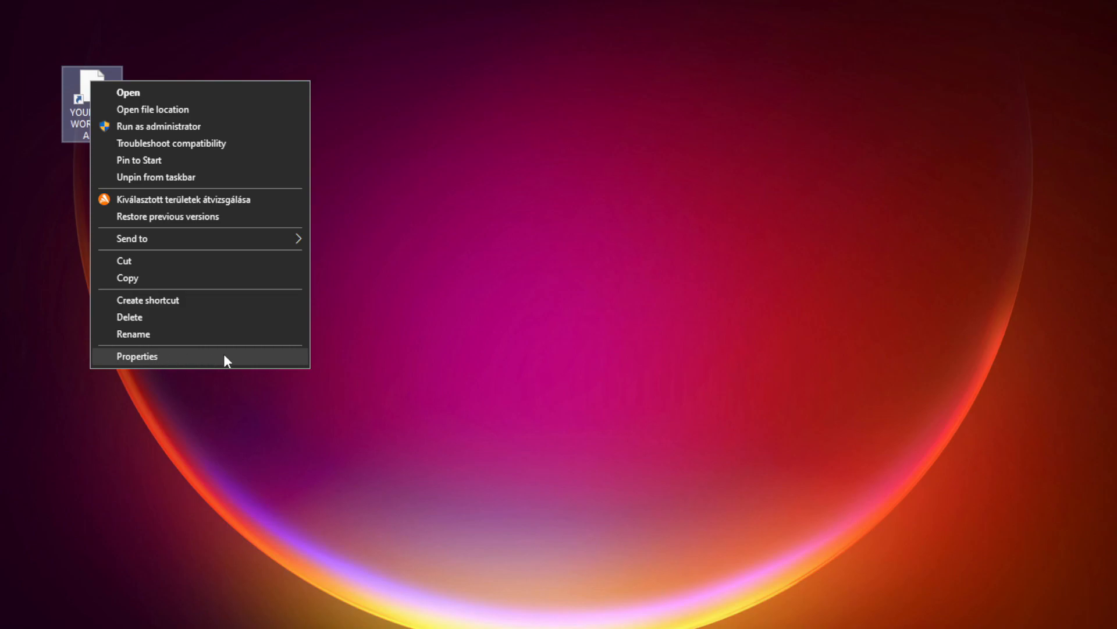
left_click(137, 356)
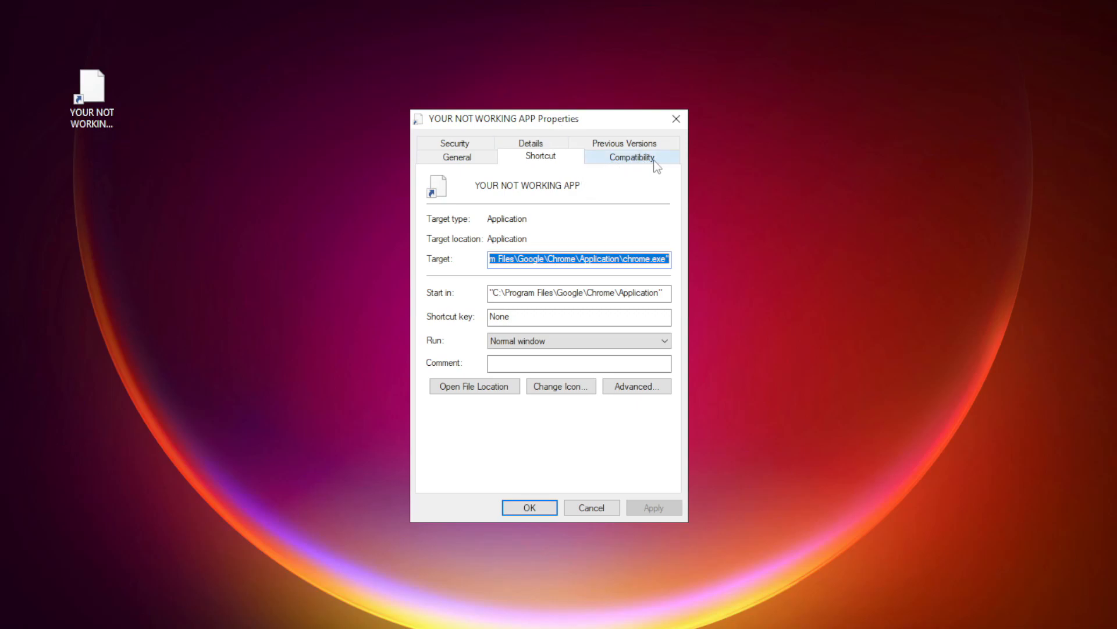
- On Compatibility, set Windows 8 mode, disable fullscreen optimizations and run as administrator
left_click(631, 156)
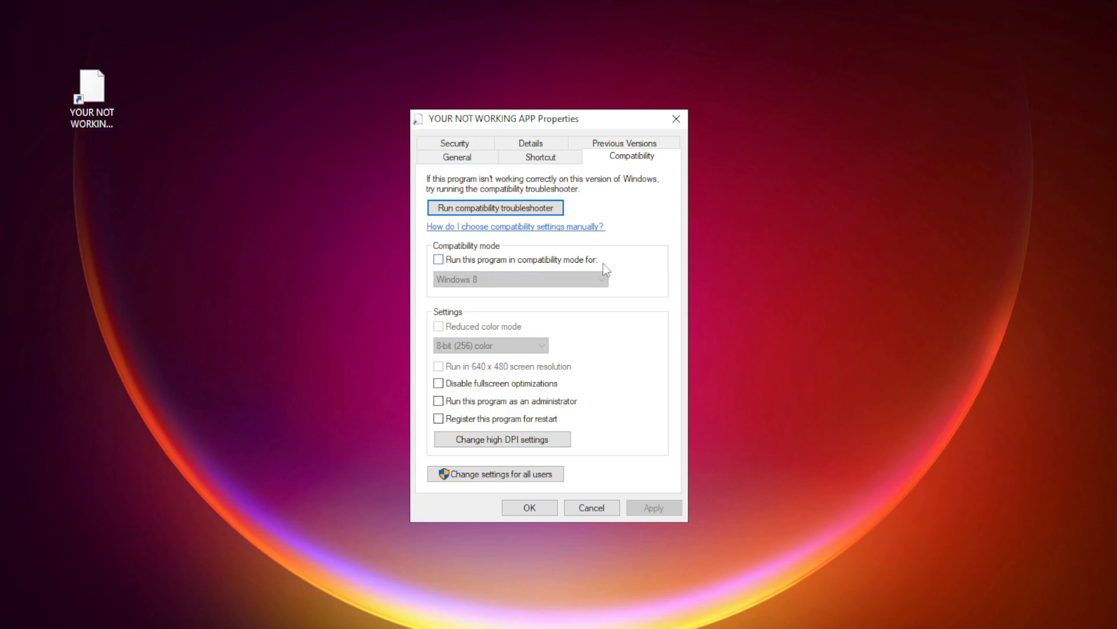
left_click(438, 260)
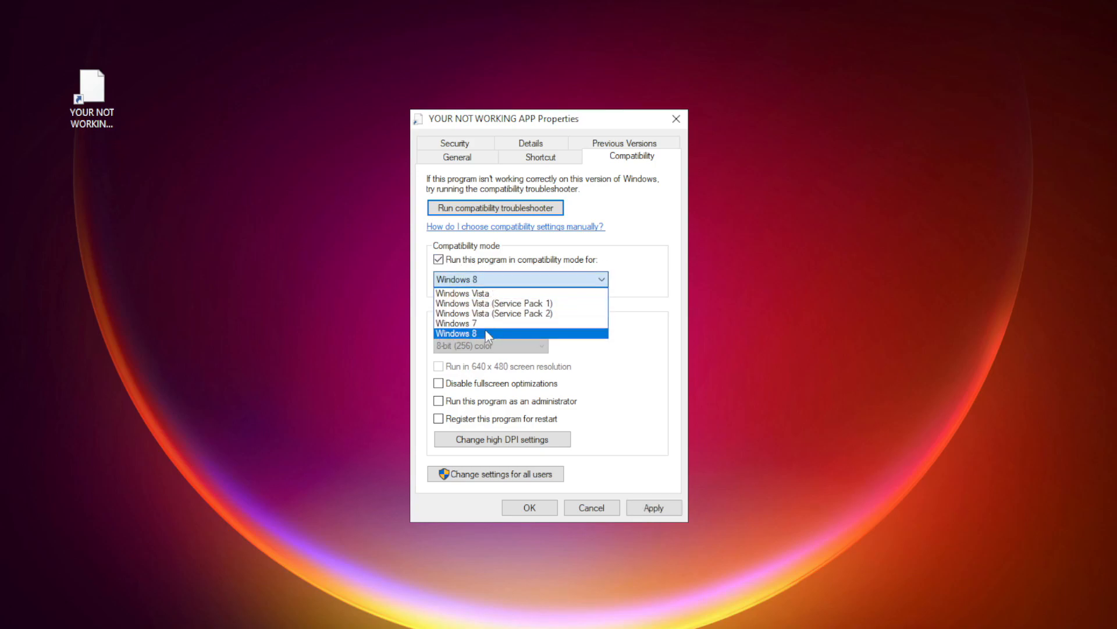
left_click(470, 333)
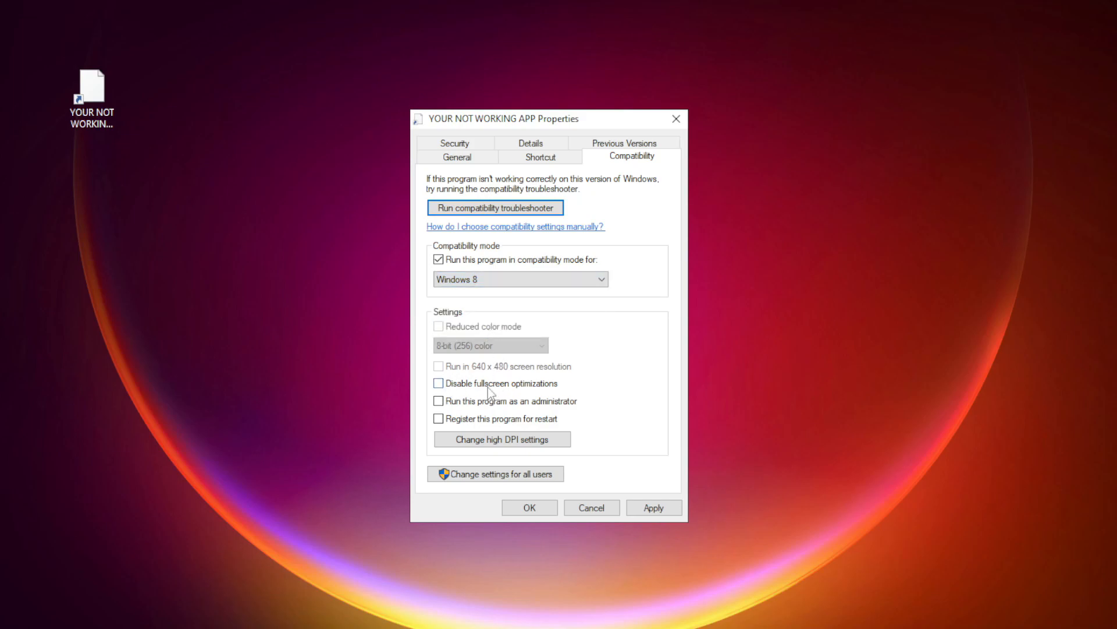
left_click(437, 383)
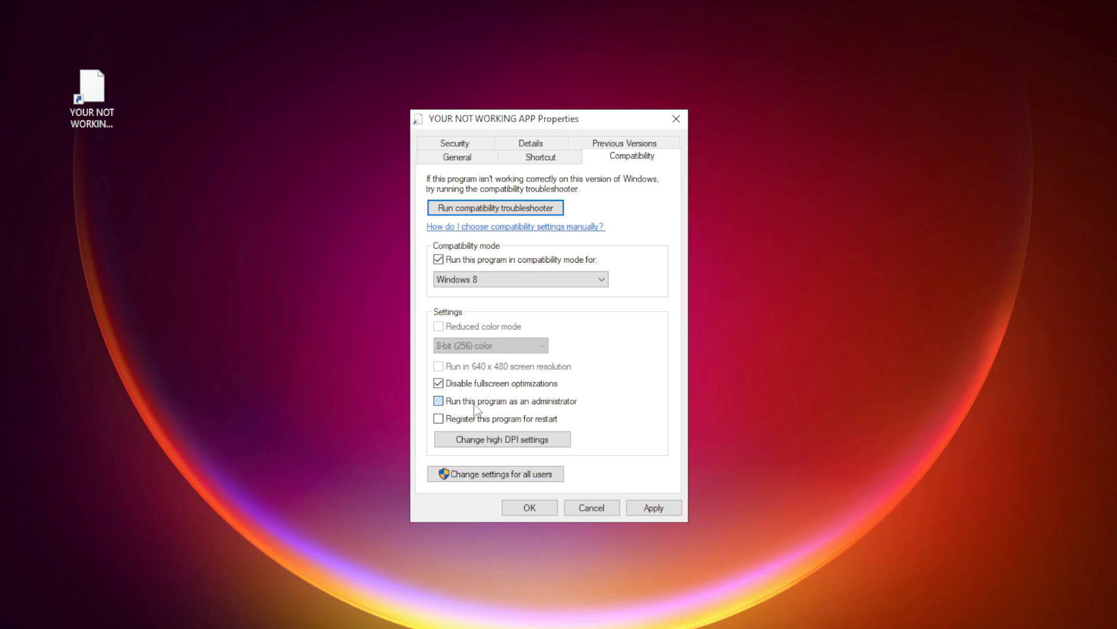
left_click(437, 400)
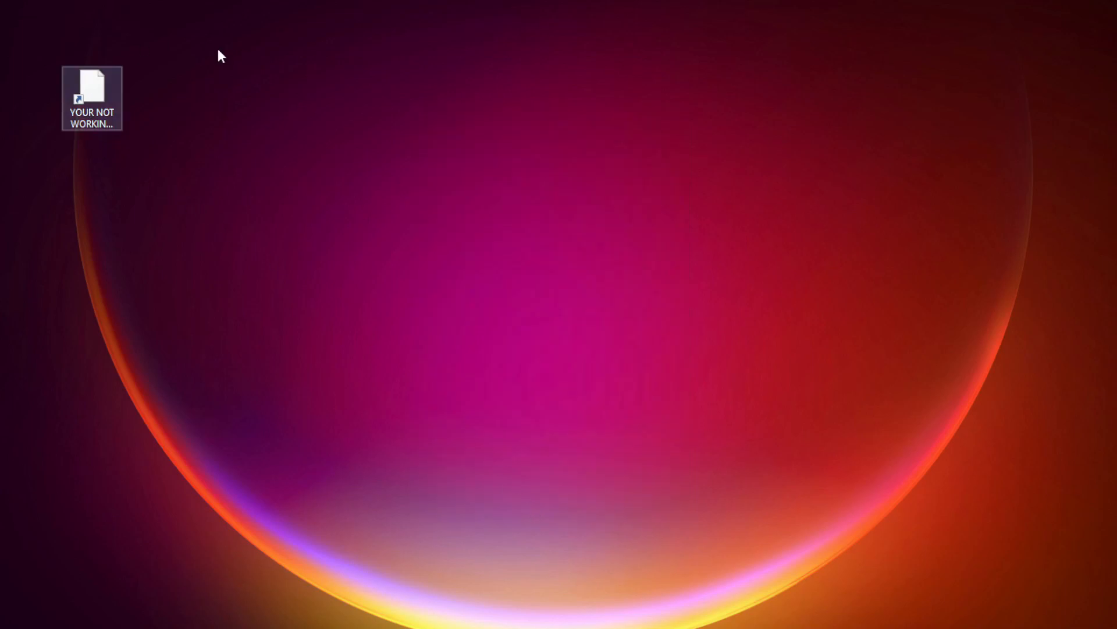
- Launch the app from its shortcut to test it
double_click(90, 83)
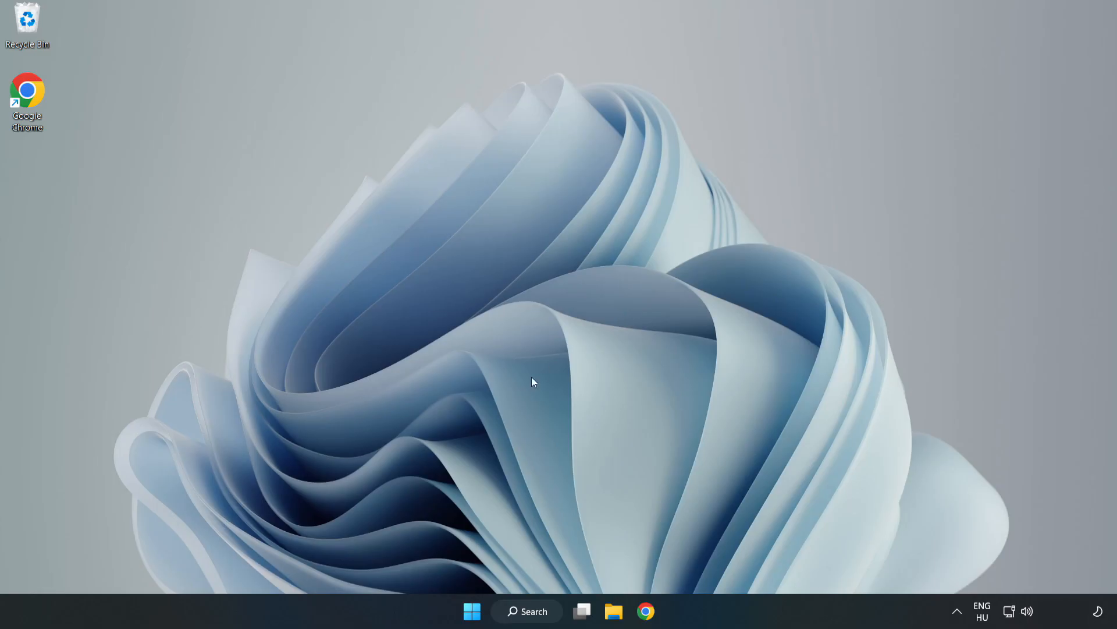
mouse_move(470, 611)
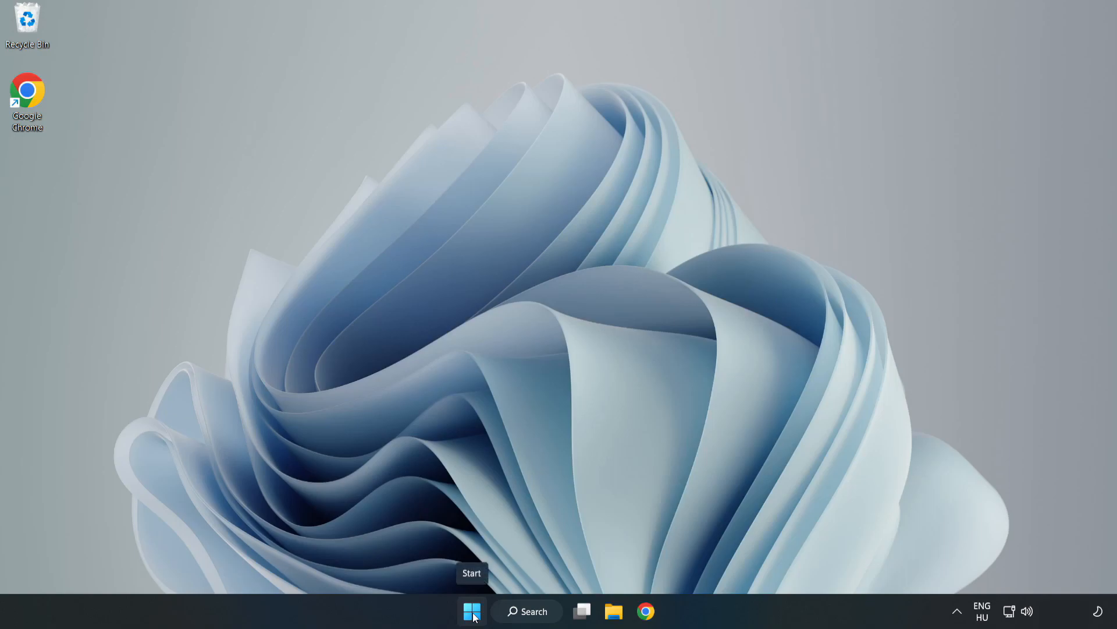
- In Task Manager's Startup list, disable Microsoft Teams and Phone Link, then close it
right_click(471, 612)
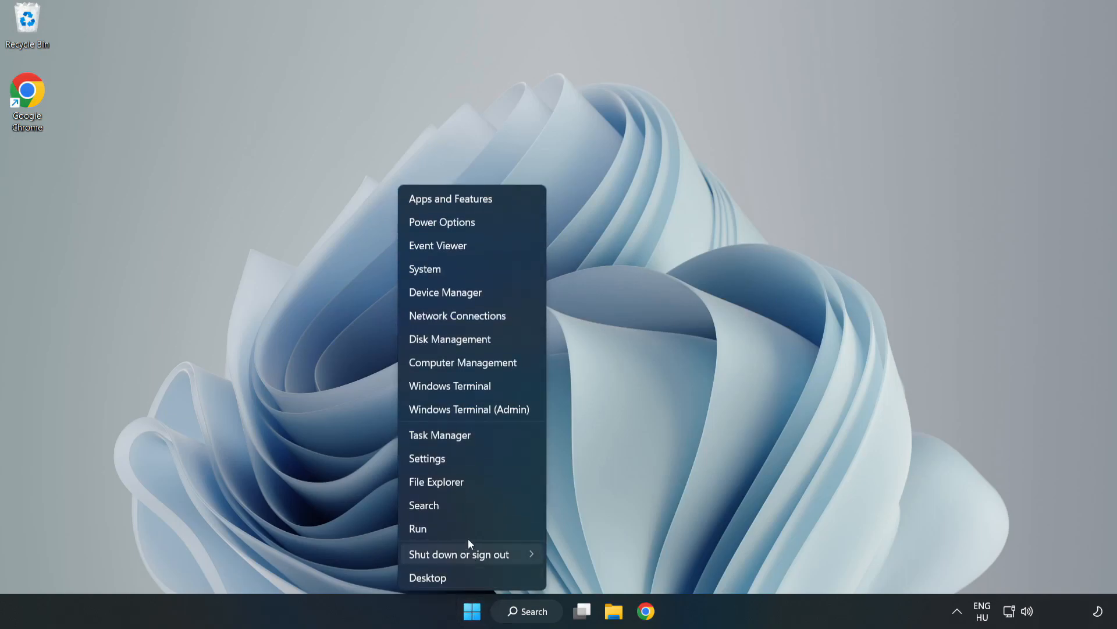
mouse_move(471, 438)
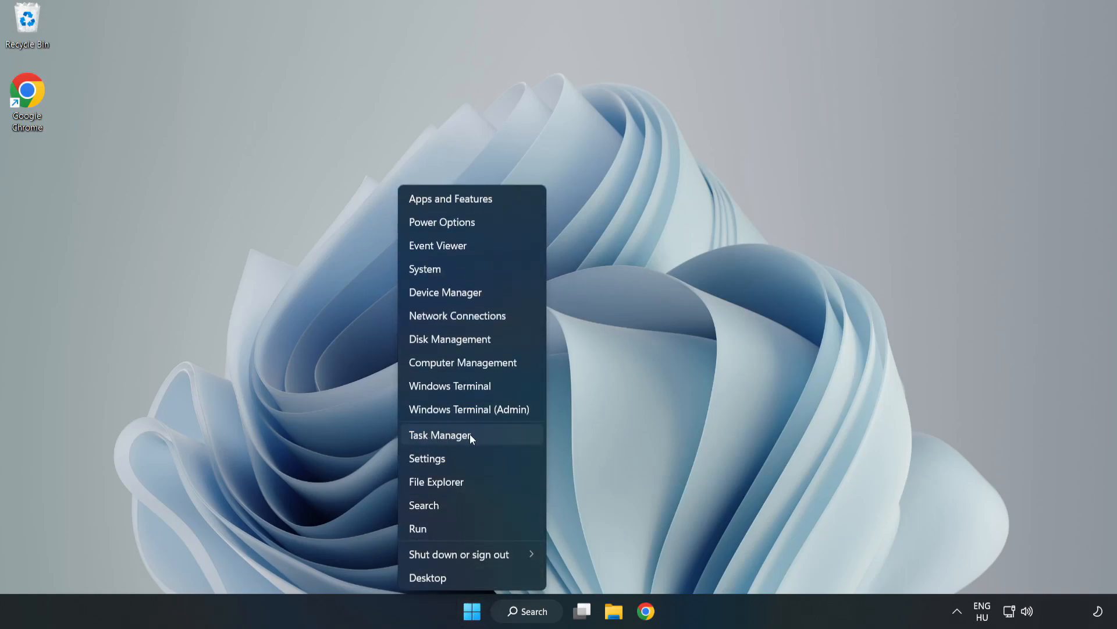
left_click(440, 435)
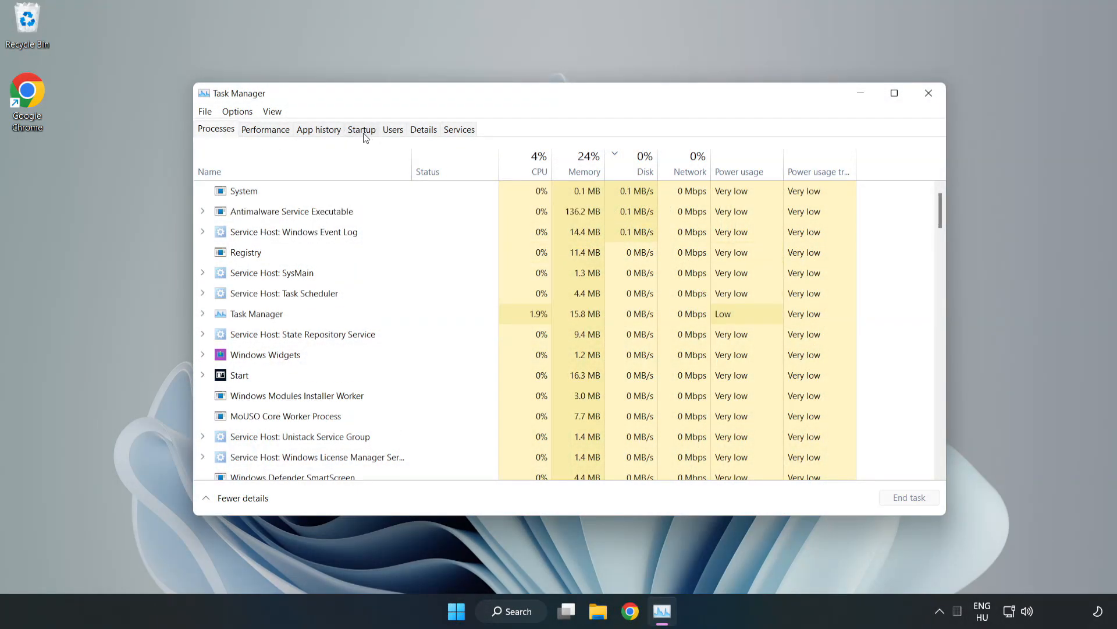
left_click(362, 129)
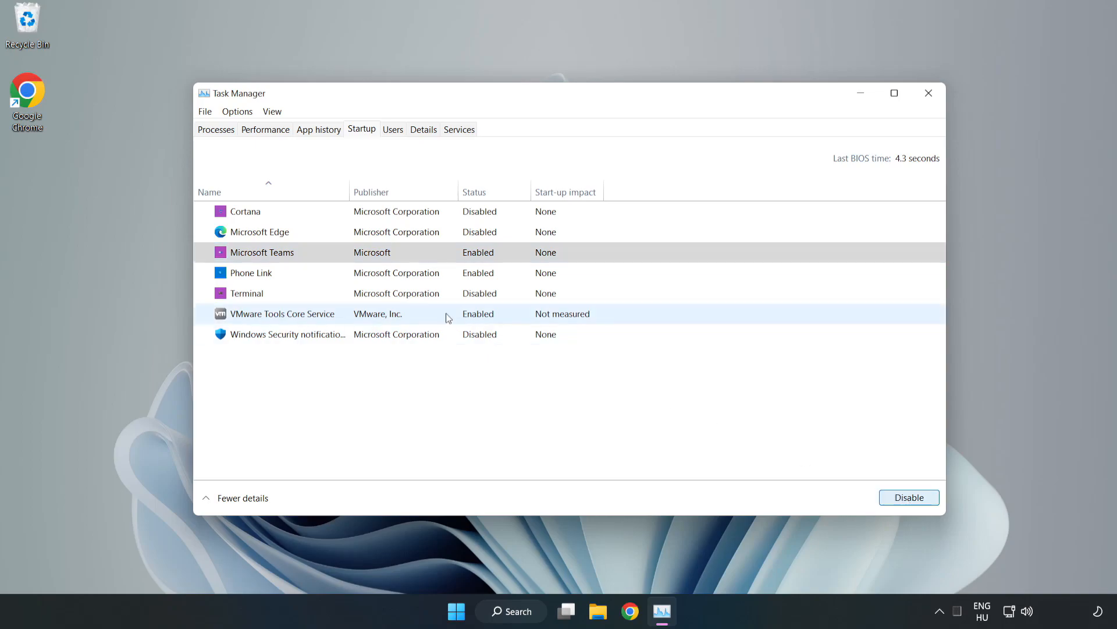
left_click(910, 498)
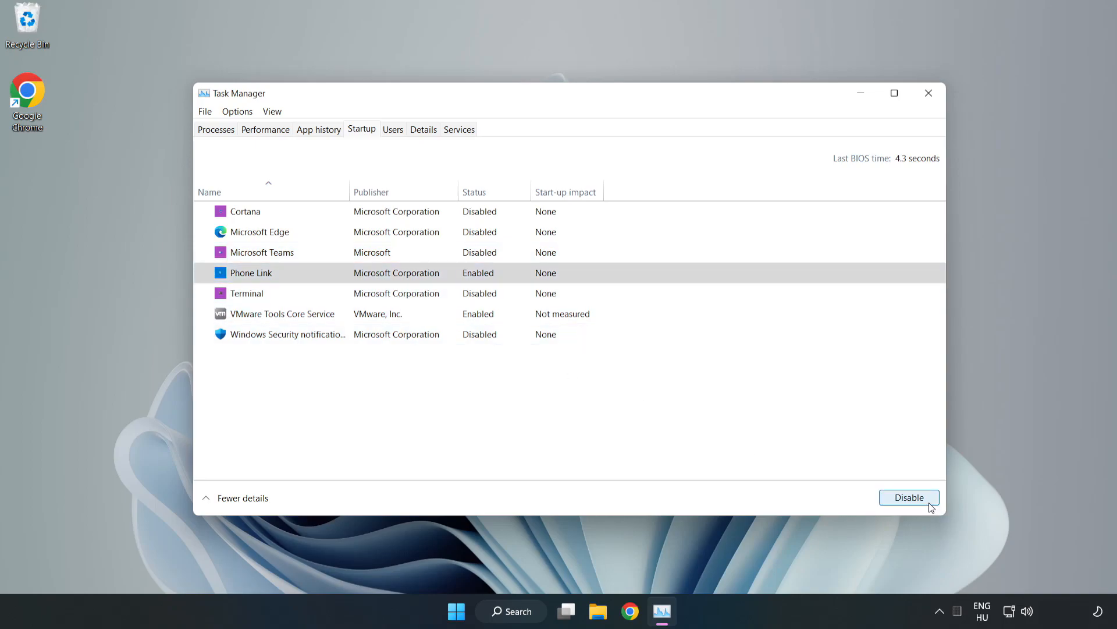
left_click(909, 498)
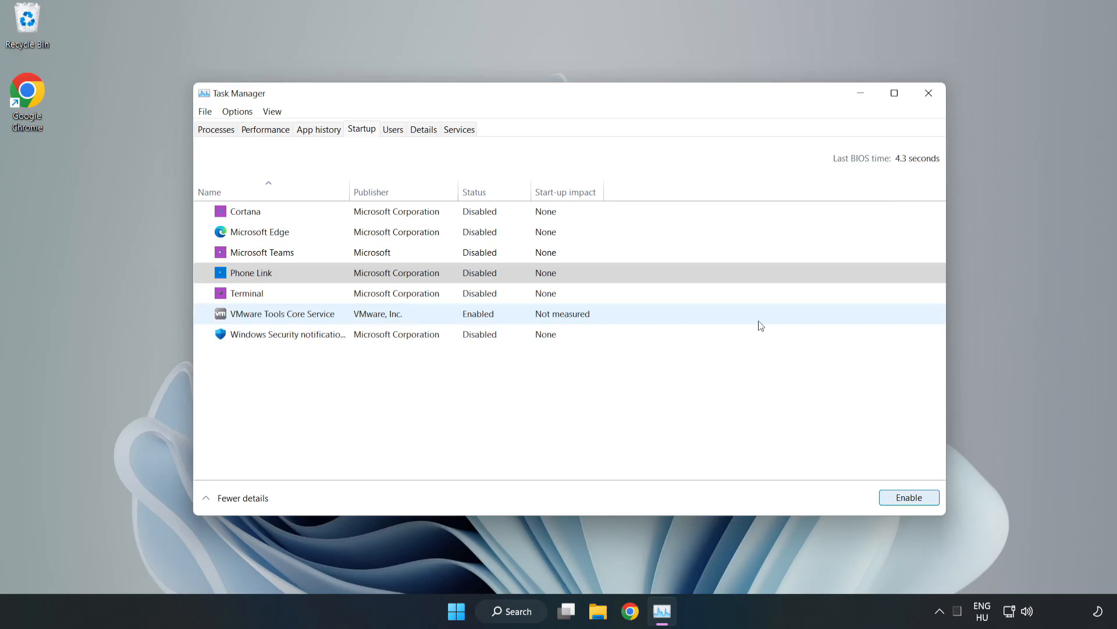
mouse_move(929, 93)
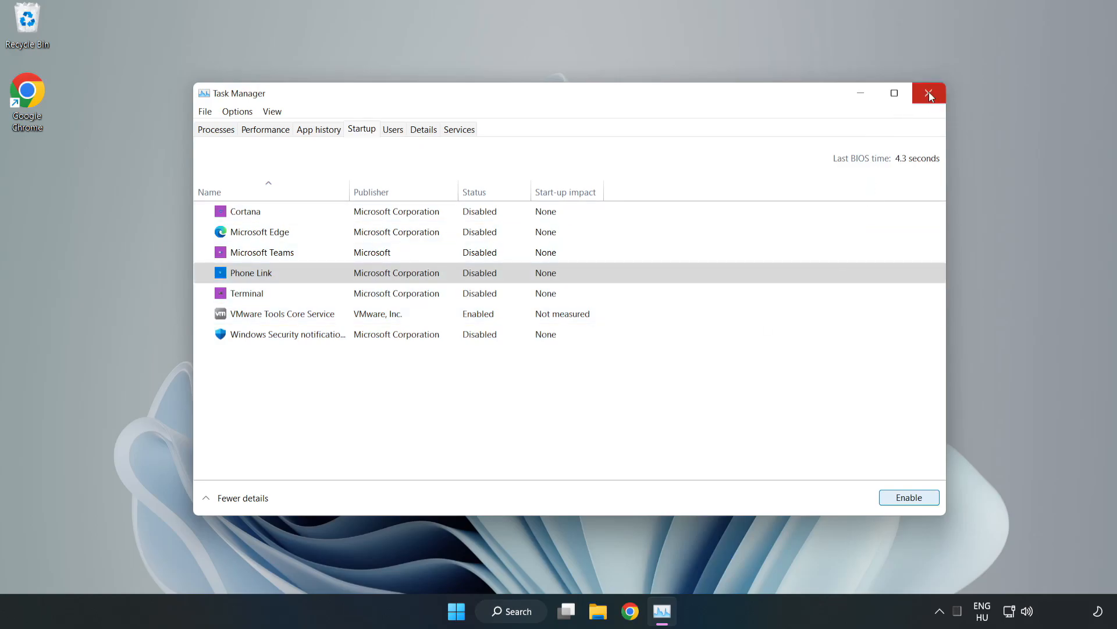
left_click(929, 93)
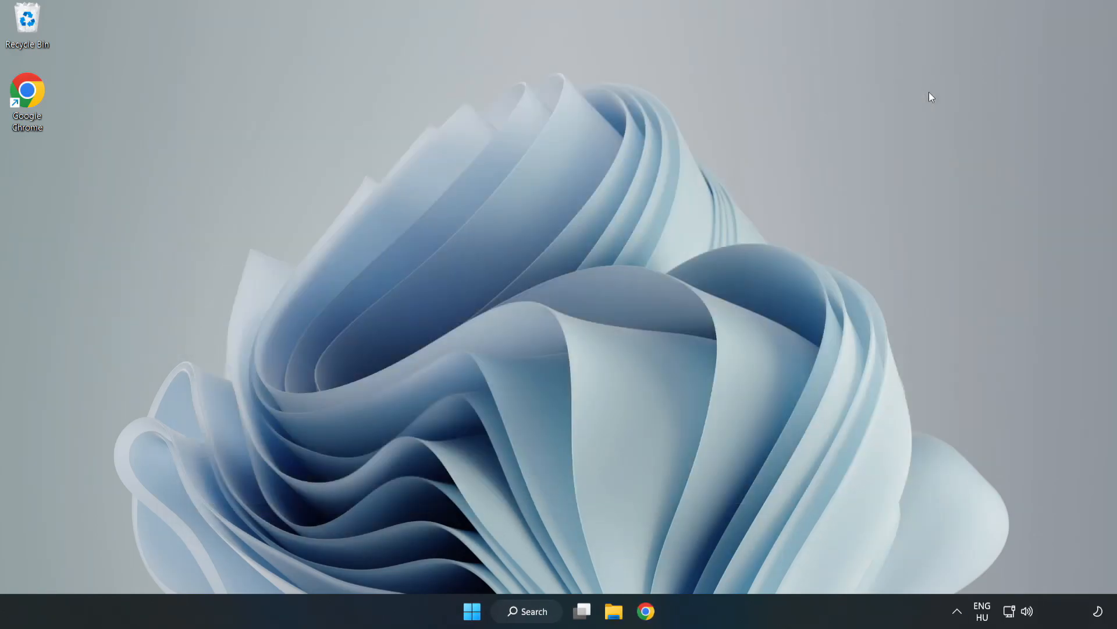
- Search "sec" from the taskbar to find and launch Windows Security
left_click(531, 611)
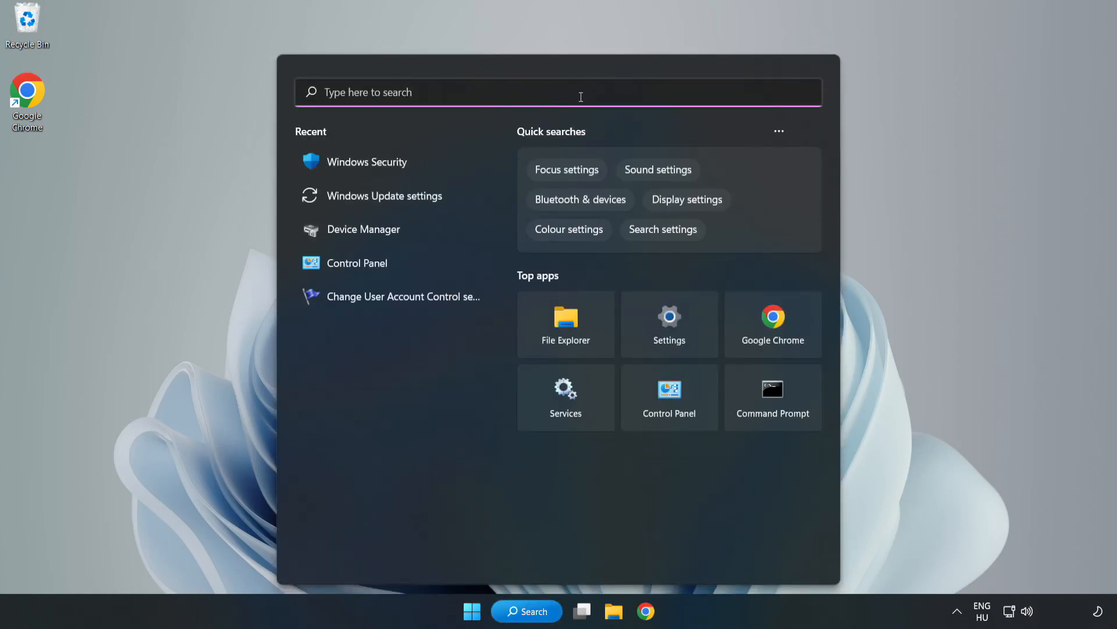
type("sec")
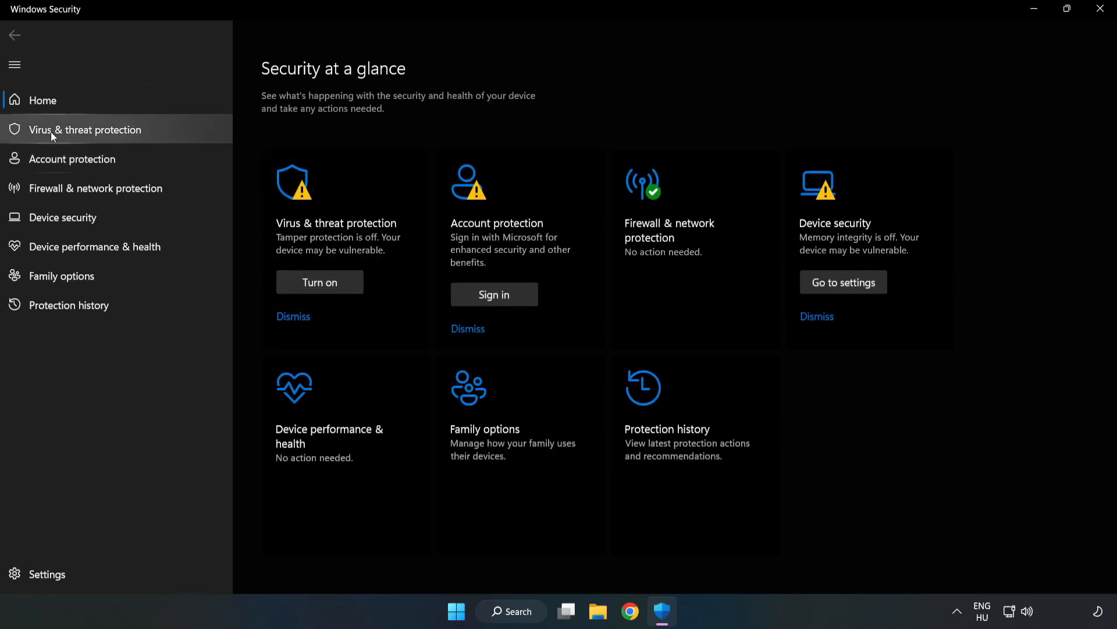
mouse_move(75, 139)
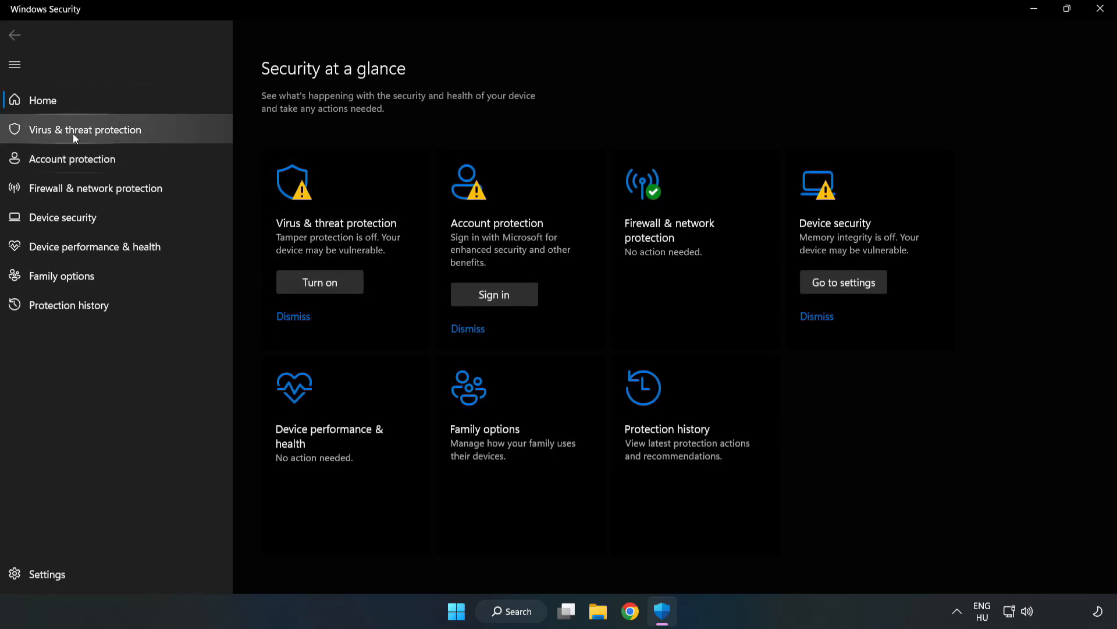
- Reach the Defender Antivirus Exclusions page through Virus & threat protection settings
left_click(84, 129)
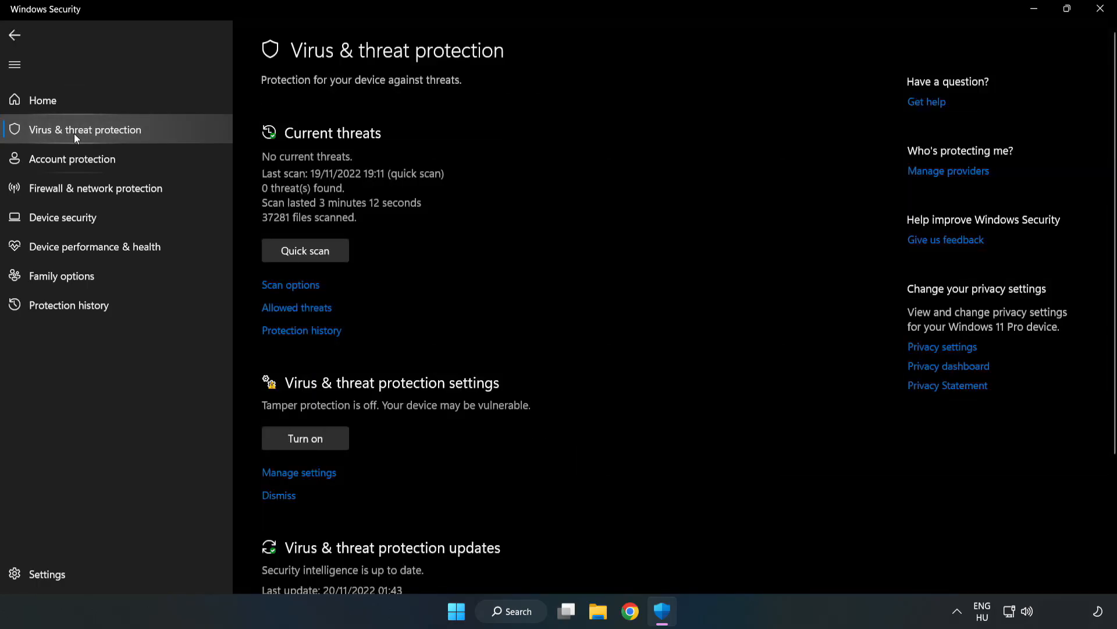
mouse_move(584, 230)
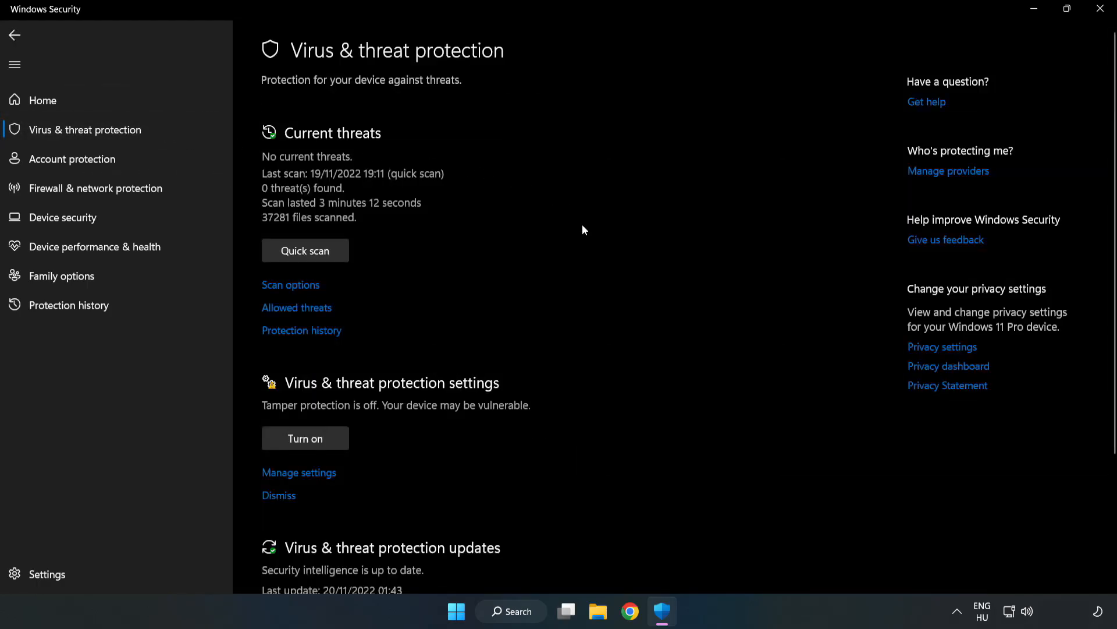
scroll("down", 3)
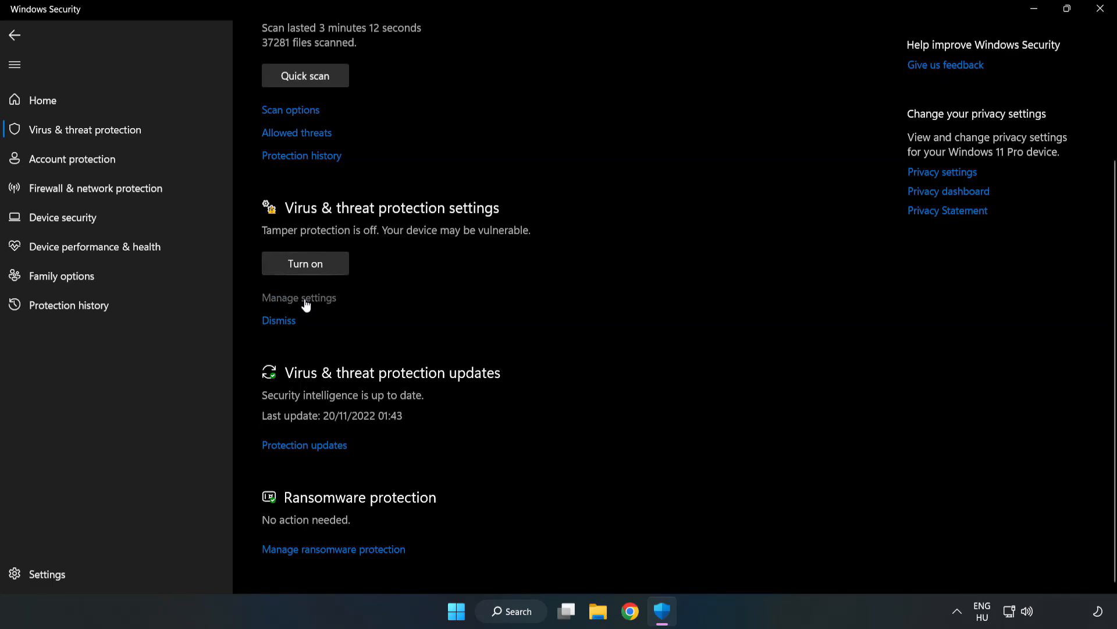
left_click(298, 298)
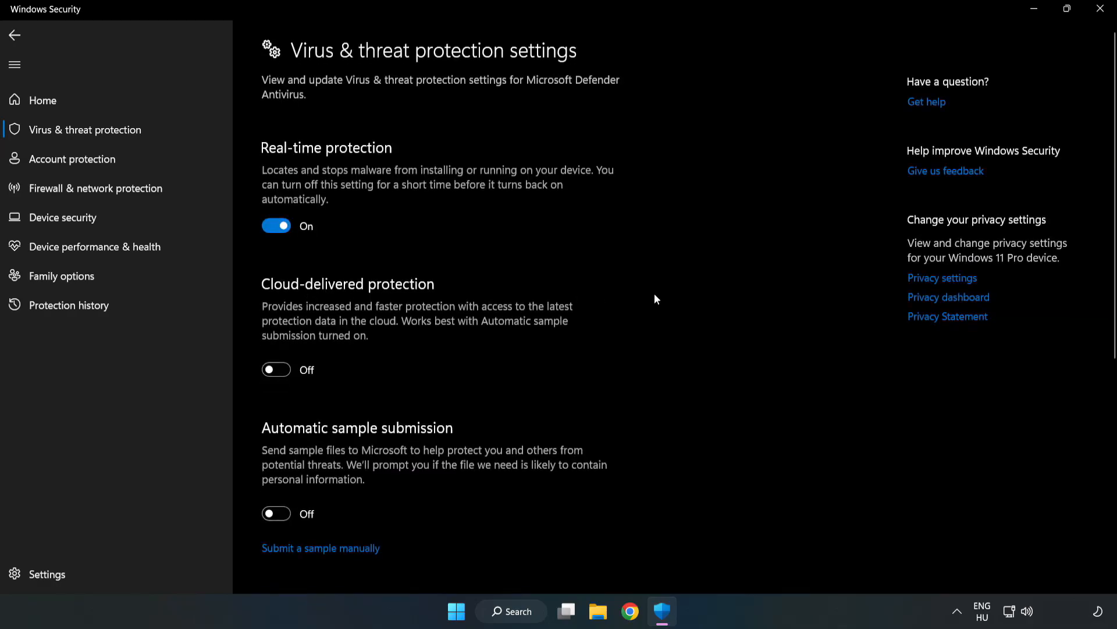
scroll("down", 3)
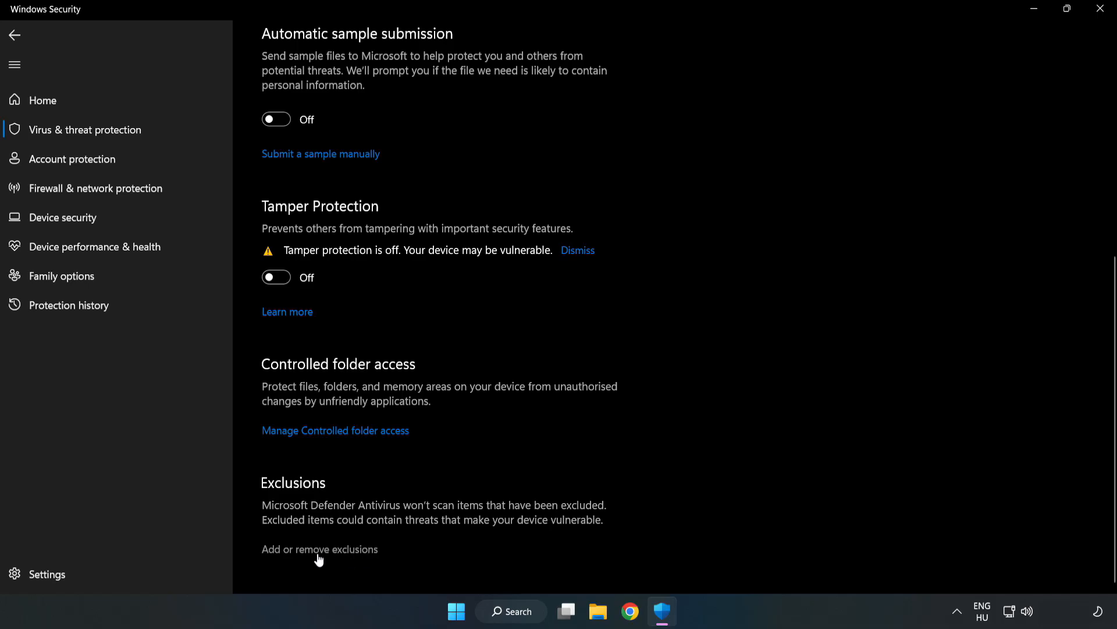
scroll("up", 3)
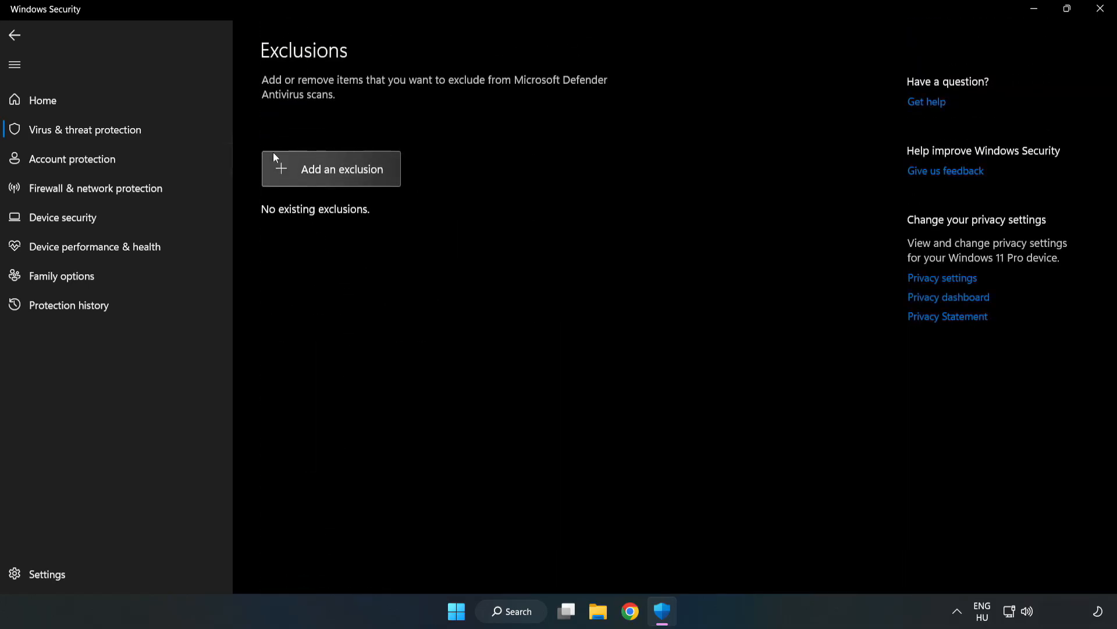
- Start adding a File exclusion and browse into C:\Program Files (x86)
left_click(342, 168)
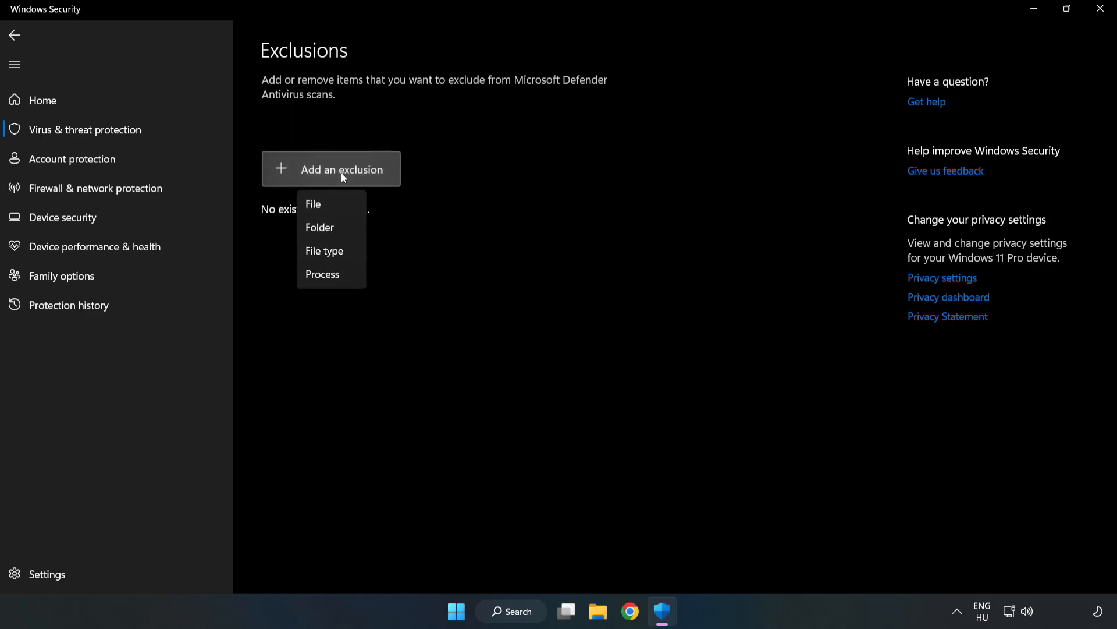
mouse_move(308, 204)
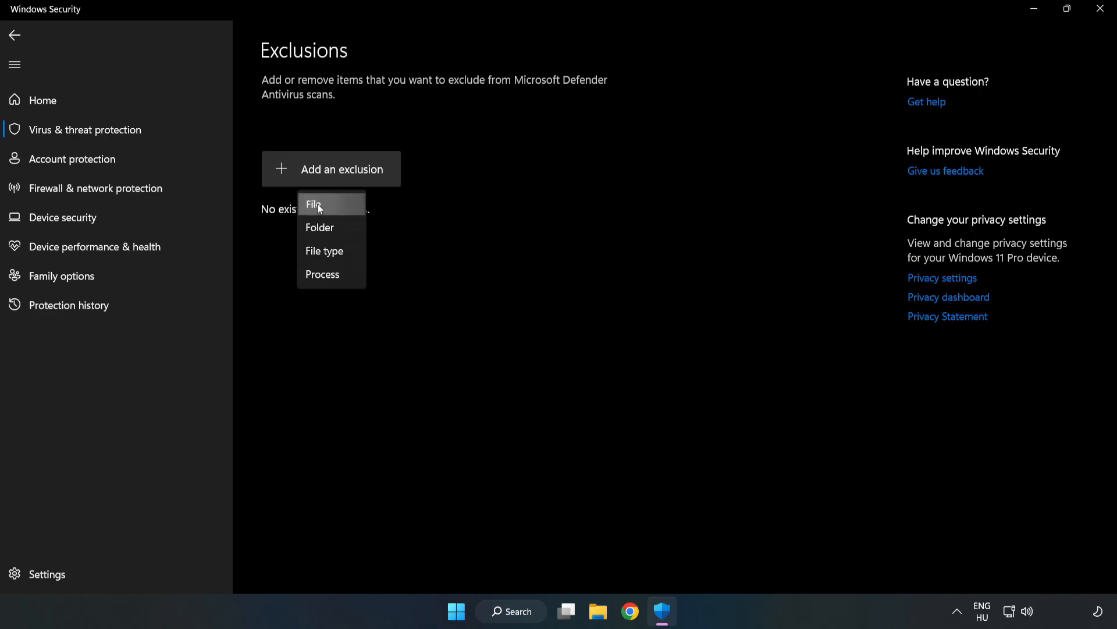
left_click(319, 204)
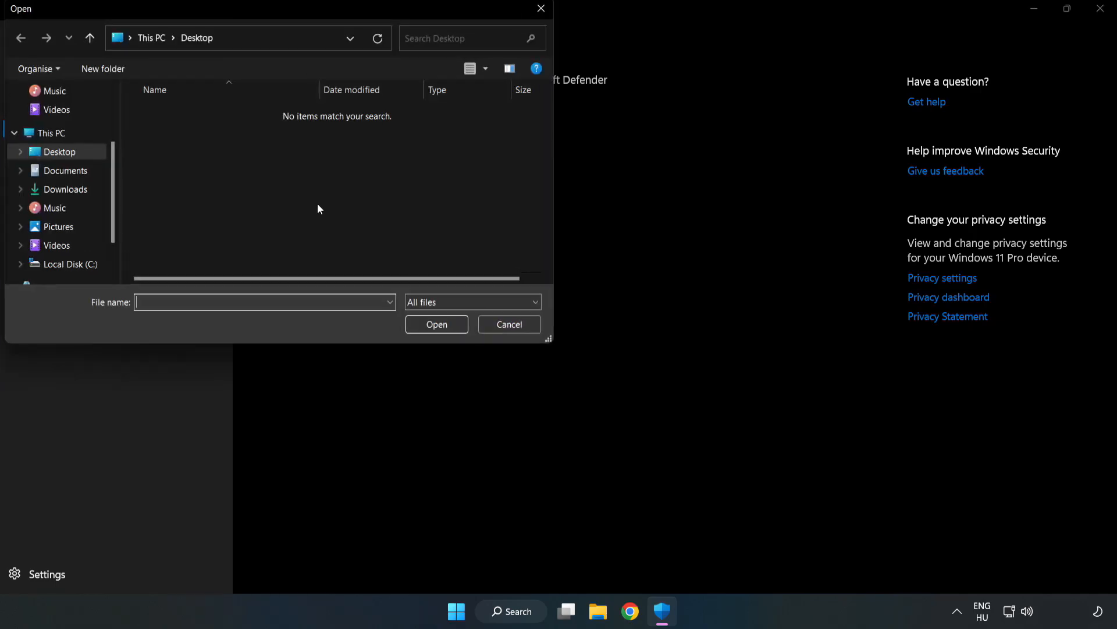
mouse_move(309, 170)
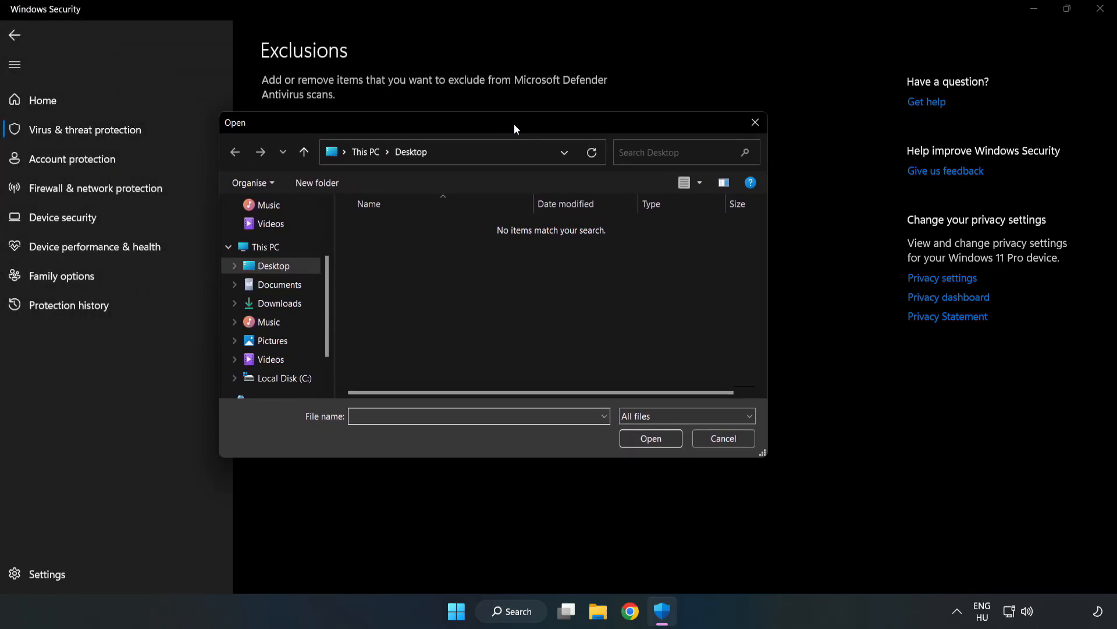
left_click(284, 377)
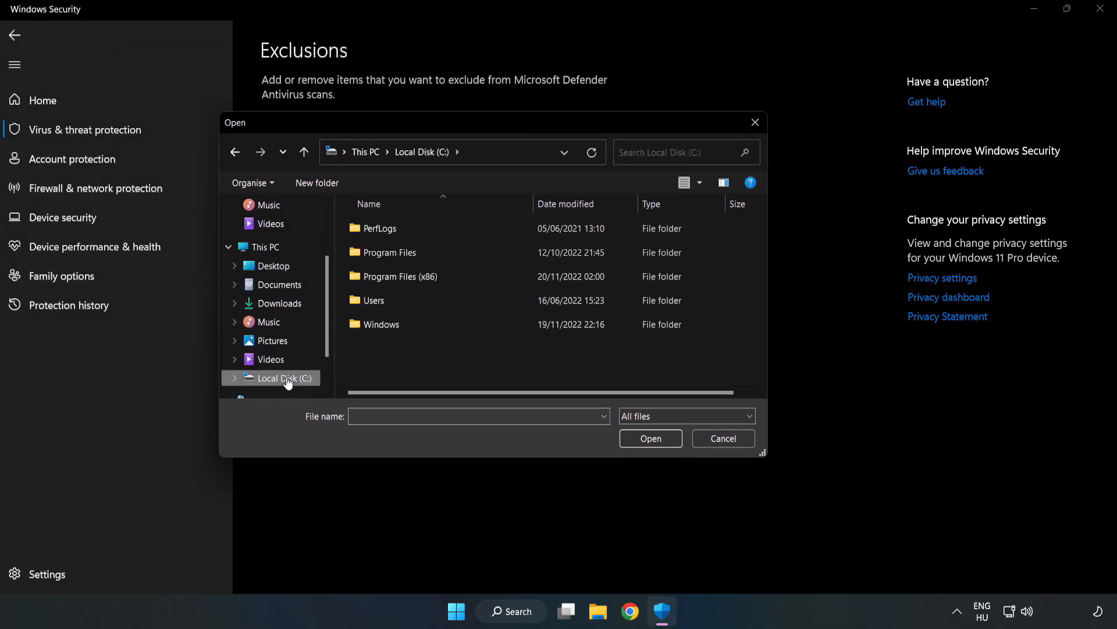
double_click(400, 277)
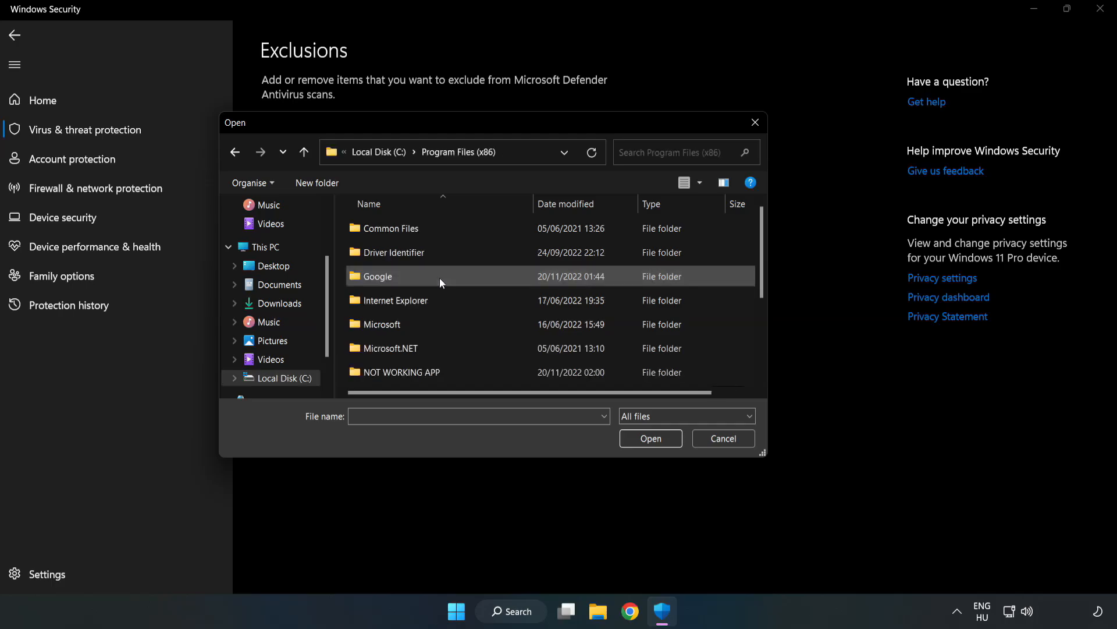
- Select the shortcut in the NOT WORKING APP folder as the excluded file
left_click(402, 372)
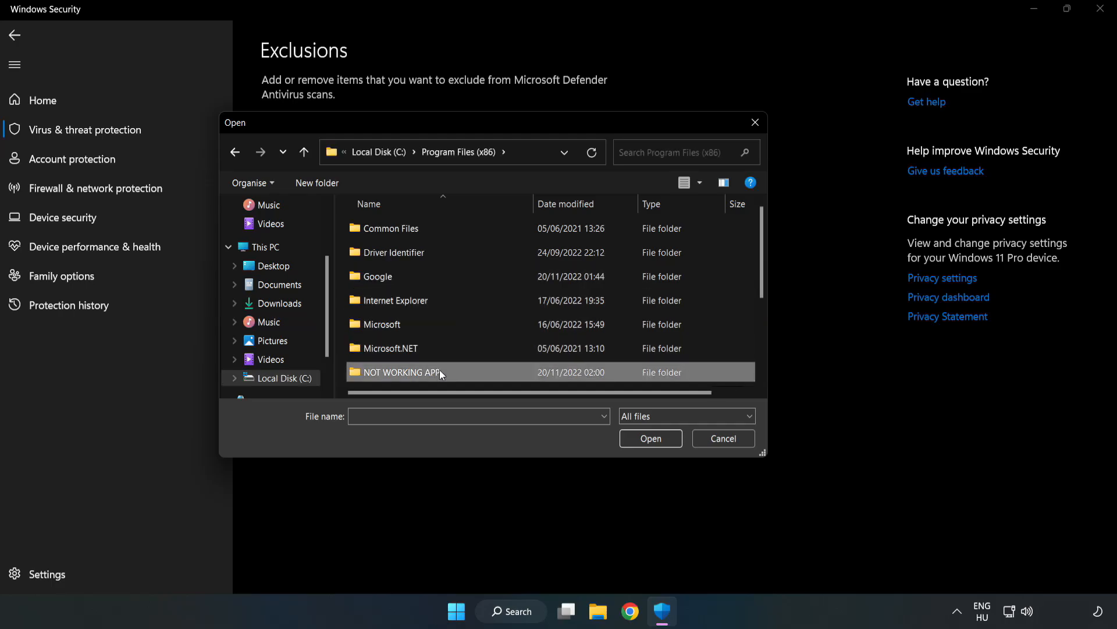
double_click(401, 373)
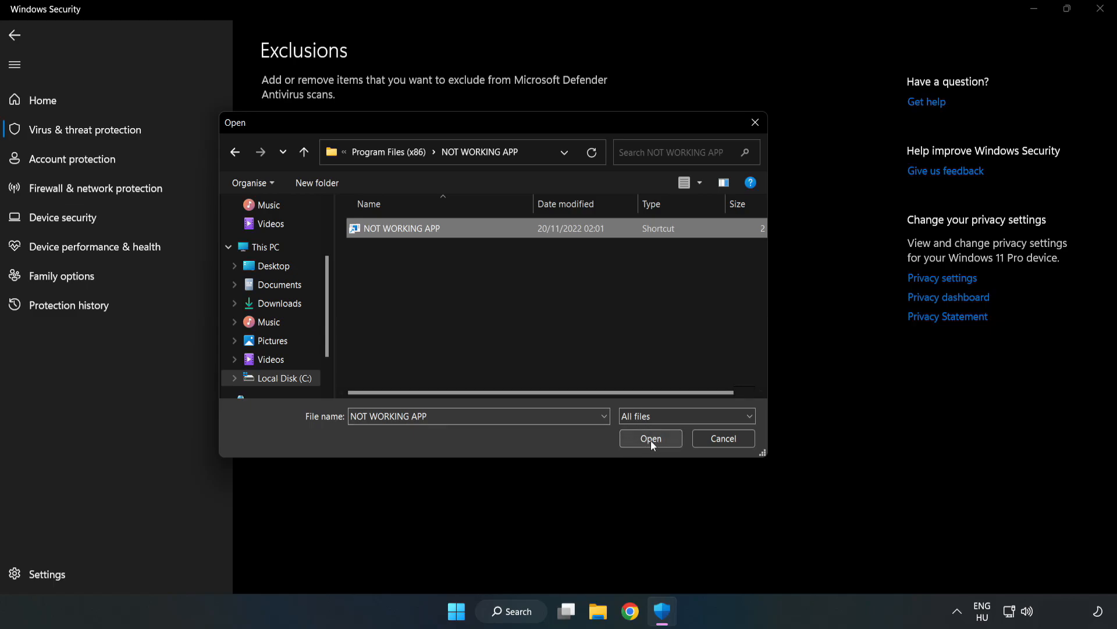
left_click(651, 437)
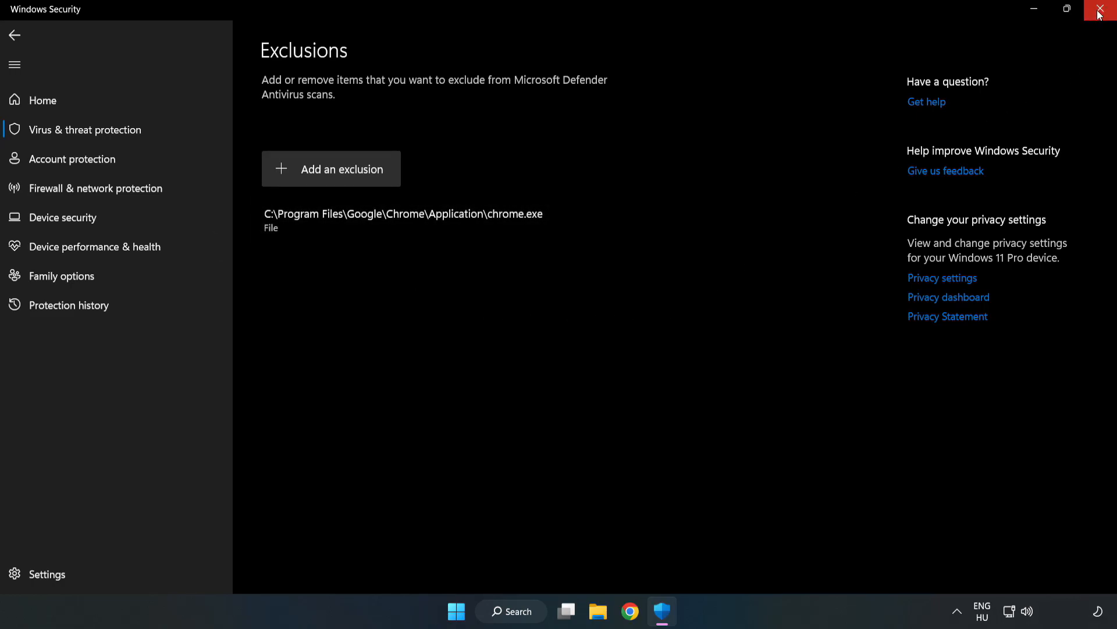
mouse_move(1101, 9)
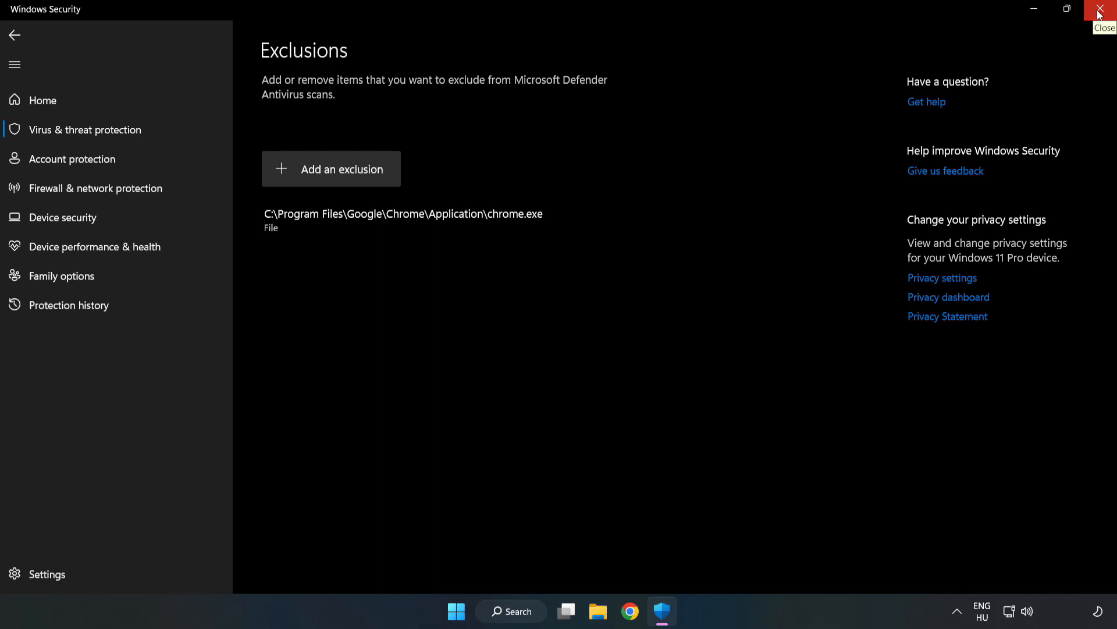
- Close Windows Security and bring up the Start menu power options with Restart
left_click(1101, 9)
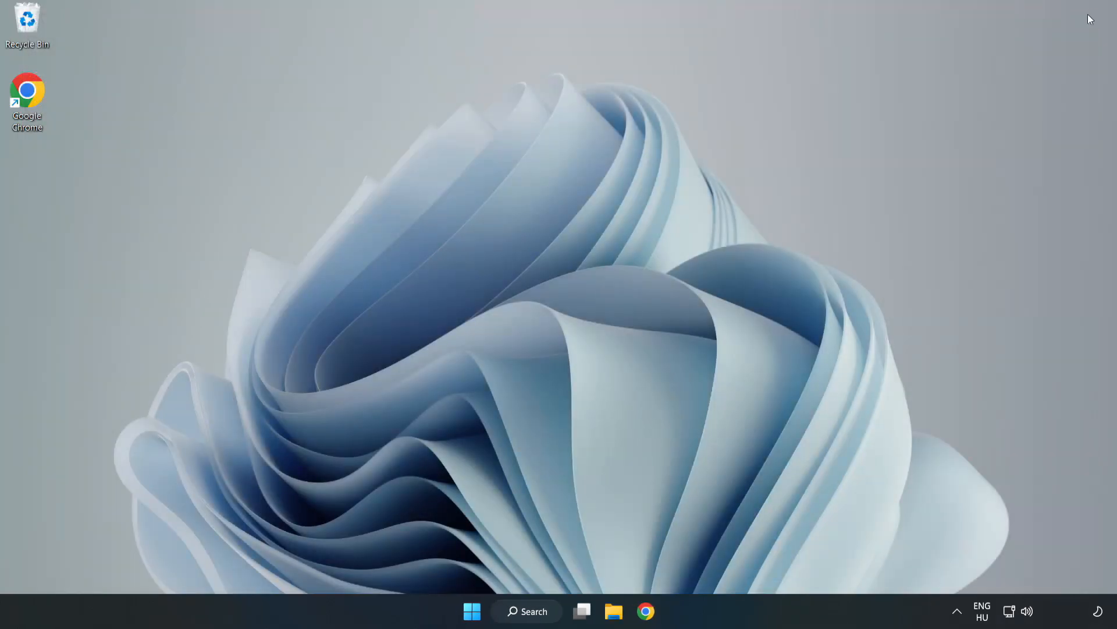
mouse_move(566, 313)
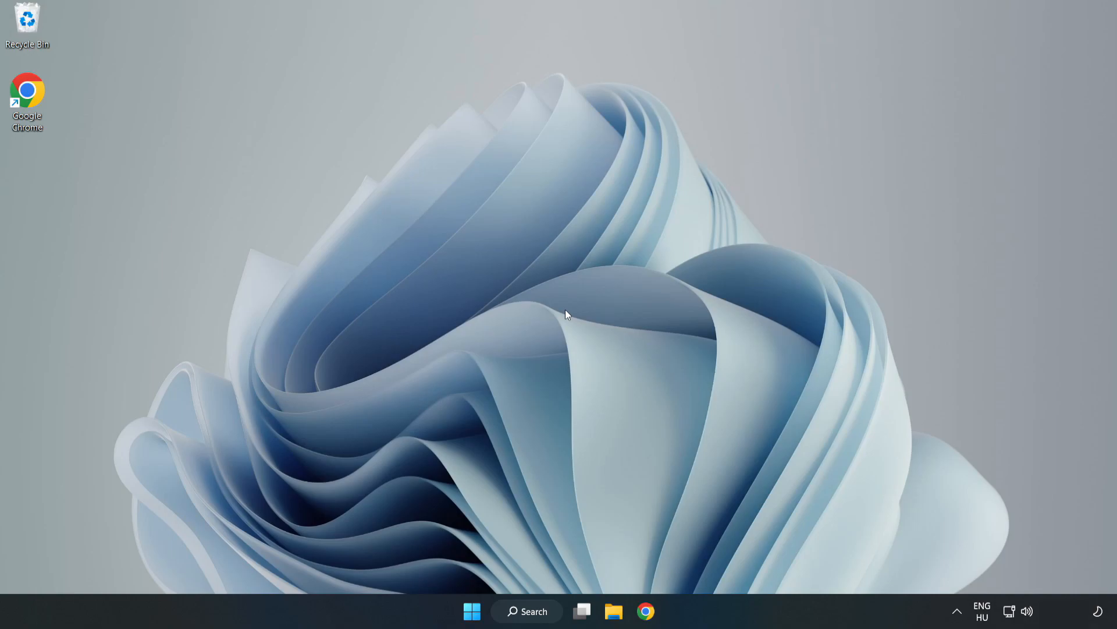
mouse_move(468, 595)
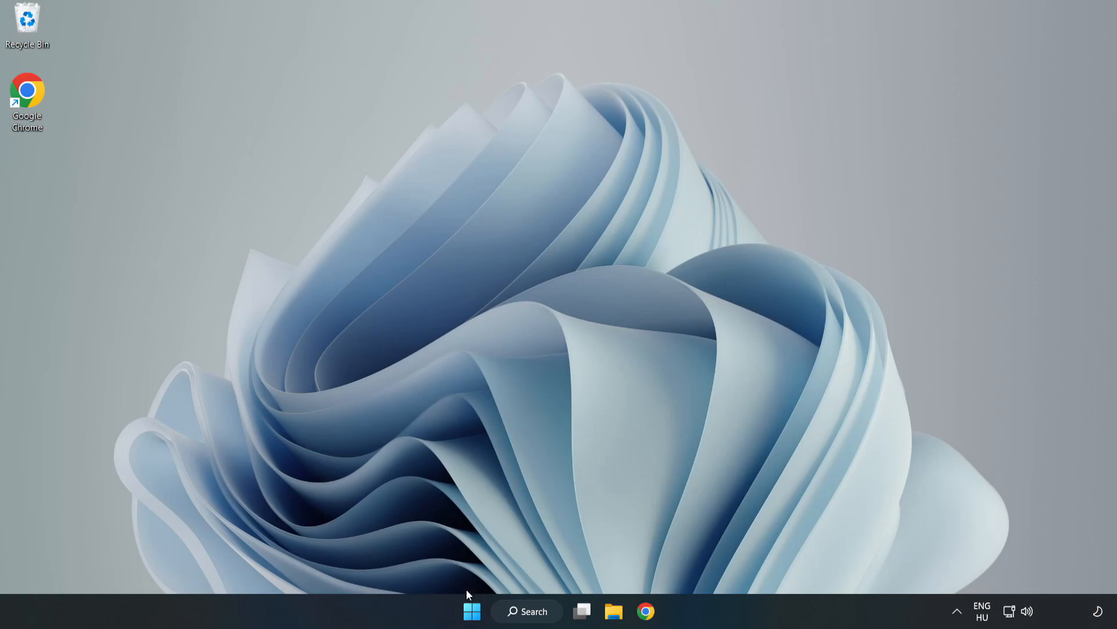
left_click(471, 609)
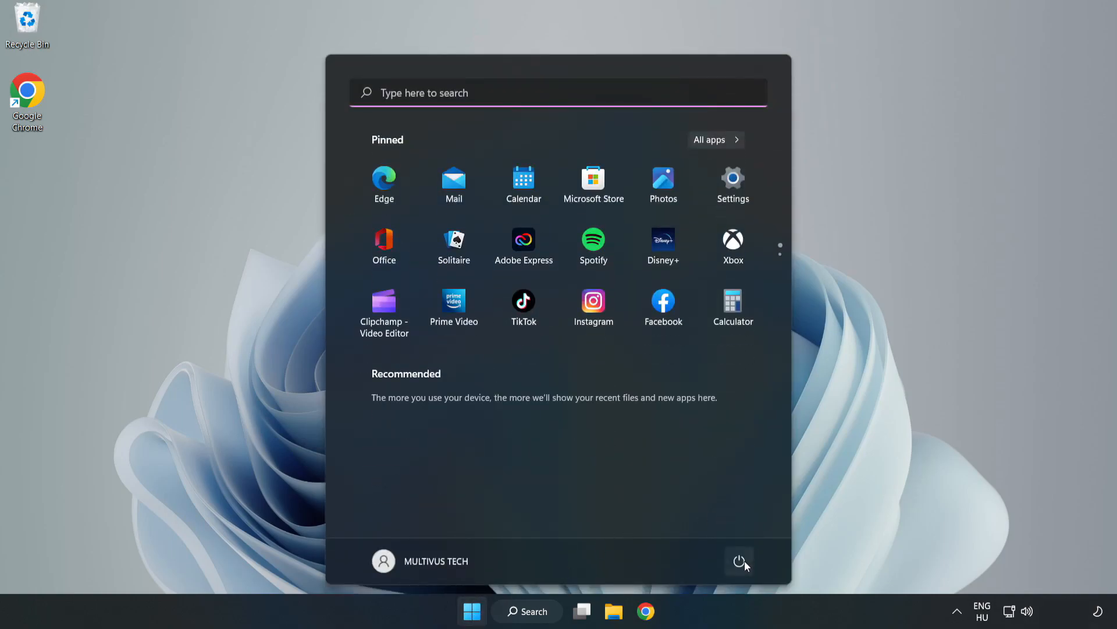
left_click(738, 560)
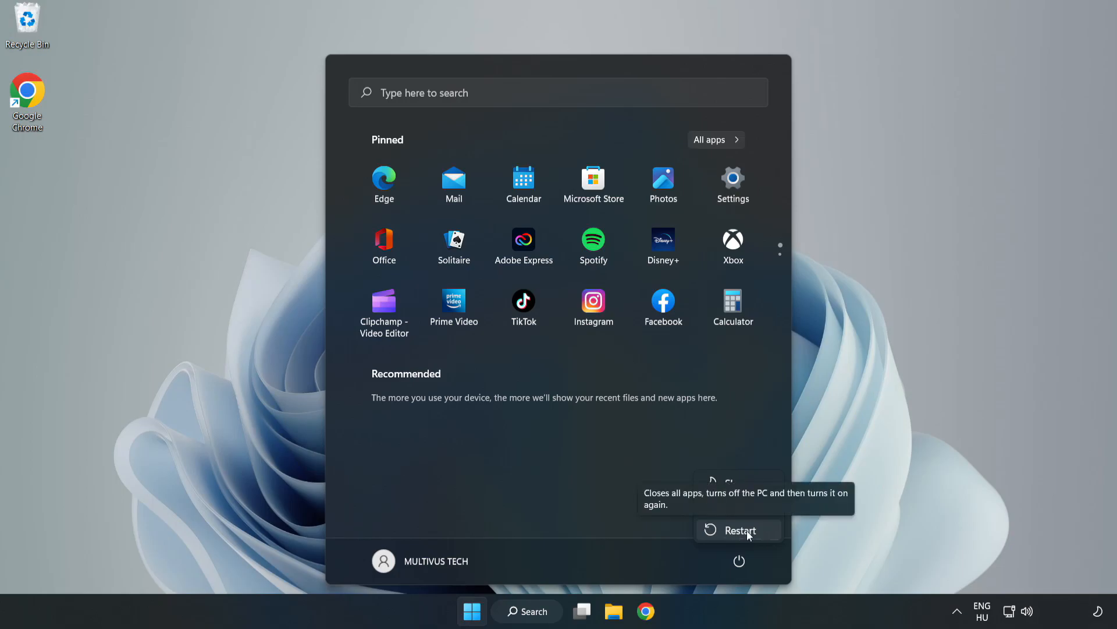